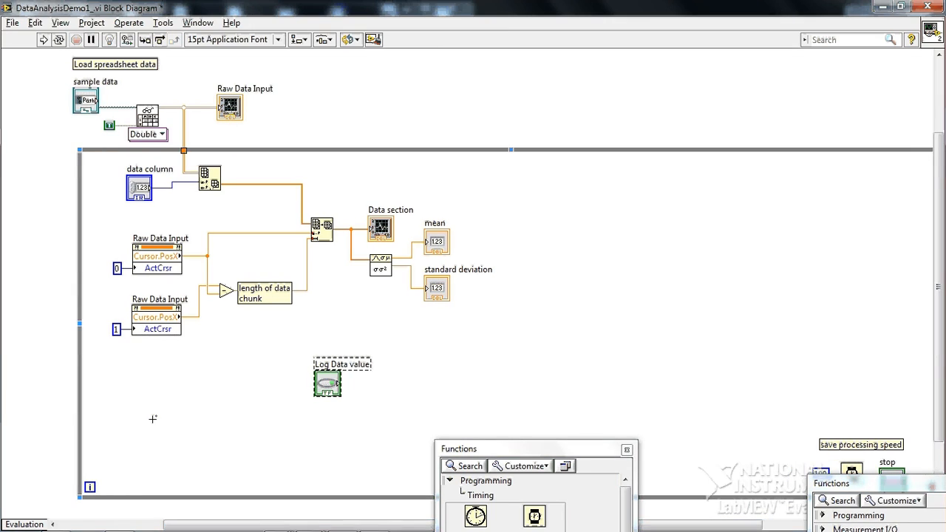
mouse_move(89, 369)
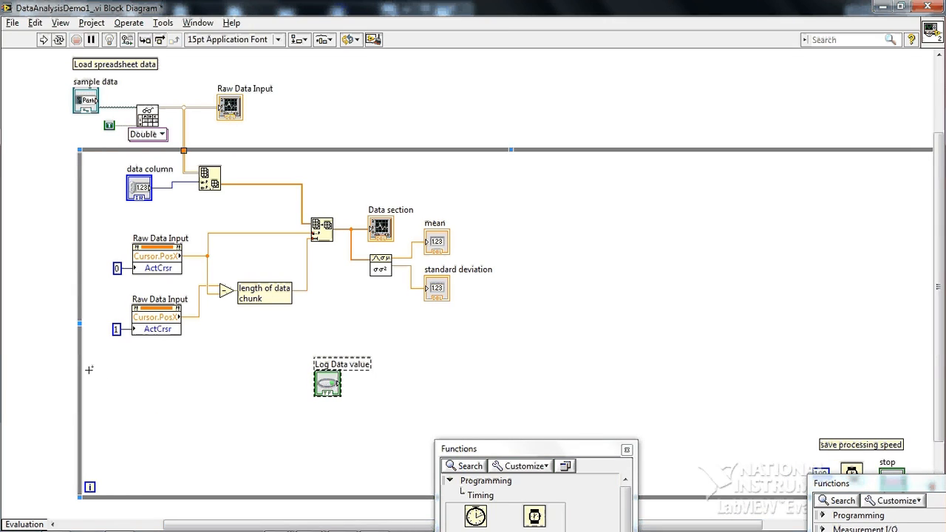
mouse_move(81, 358)
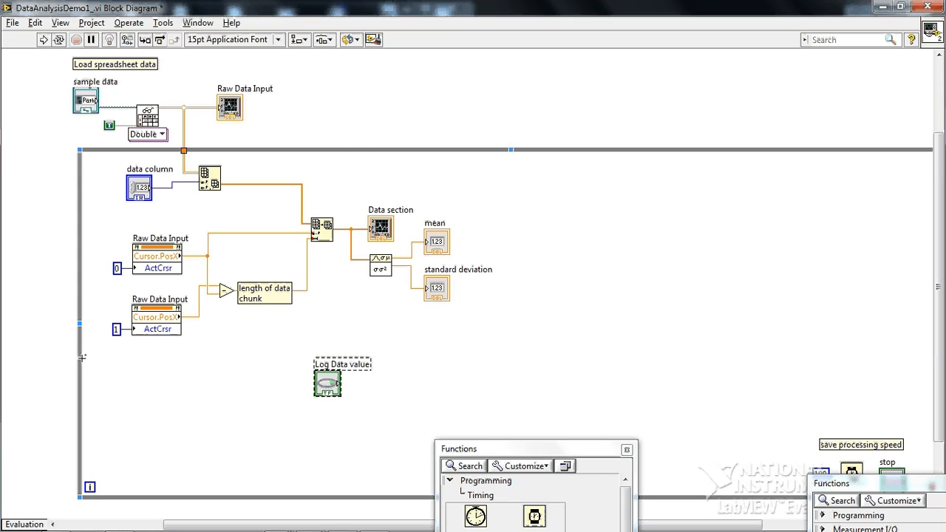
mouse_move(81, 362)
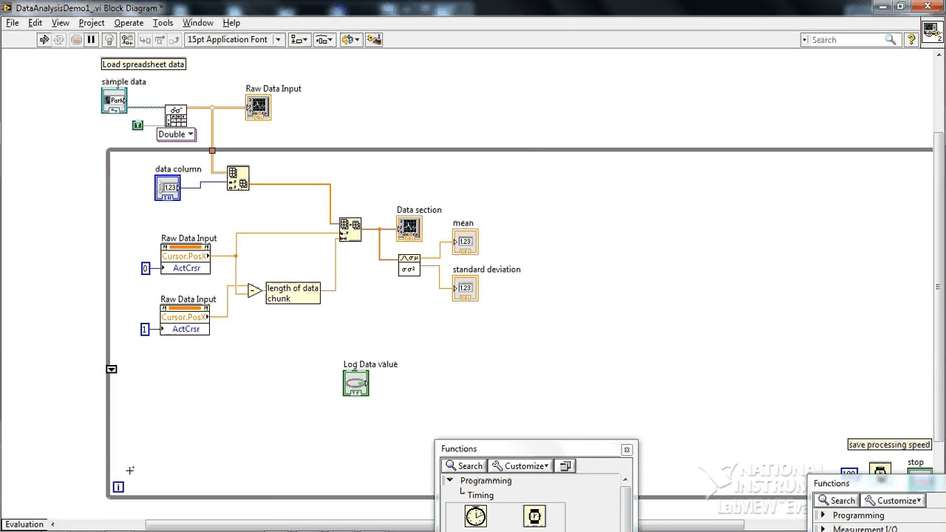
mouse_move(61, 210)
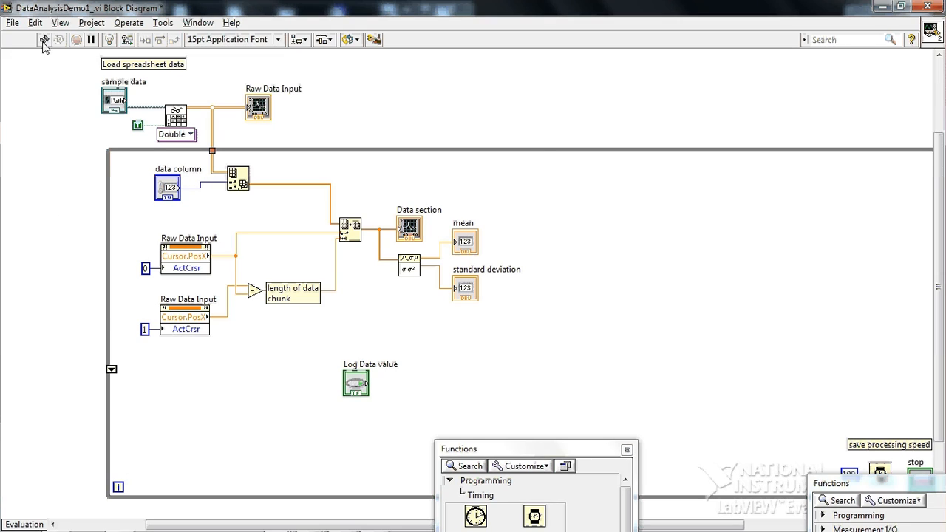
mouse_move(89, 260)
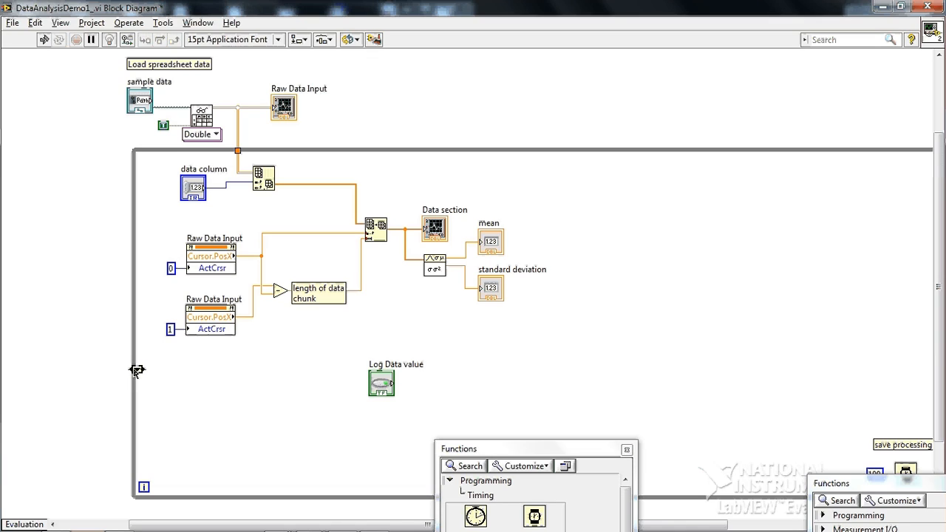
mouse_move(137, 369)
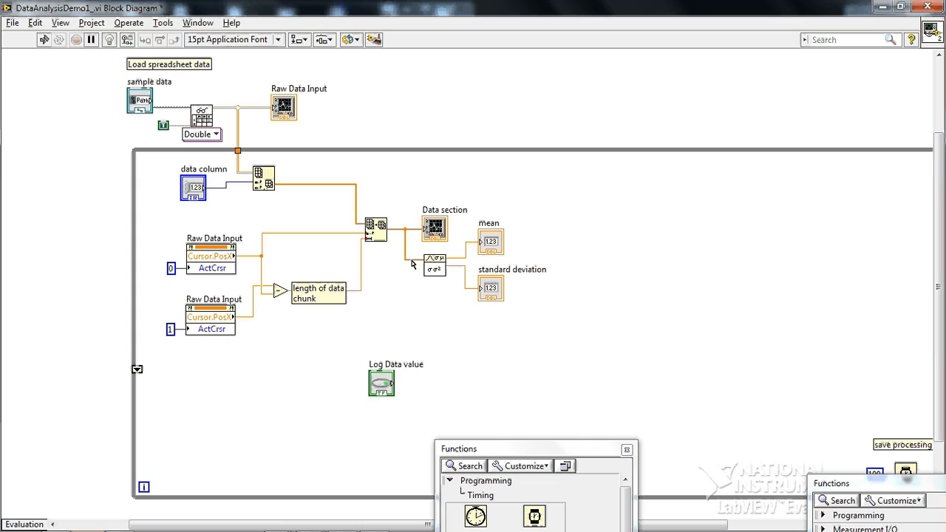
Create a zero-valued array constant from the data section wire to initialize the shift register
right_click(416, 265)
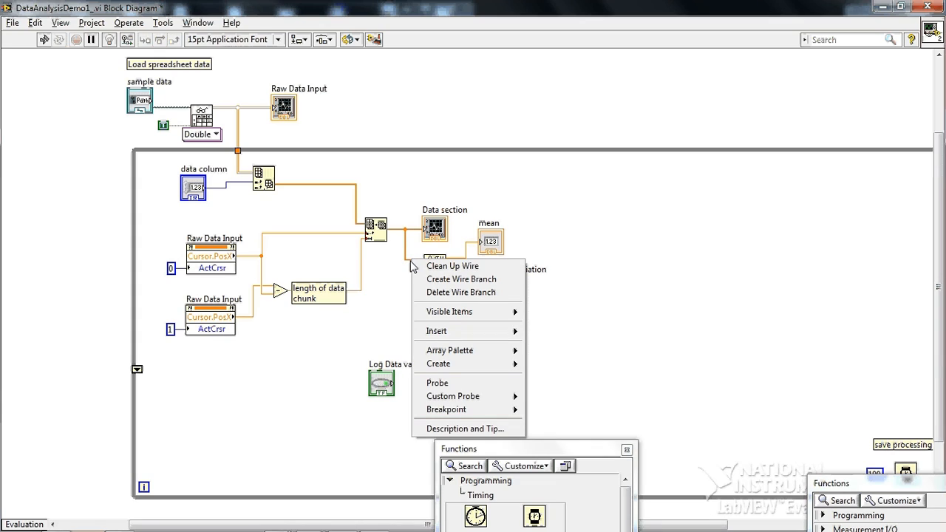
mouse_move(438, 363)
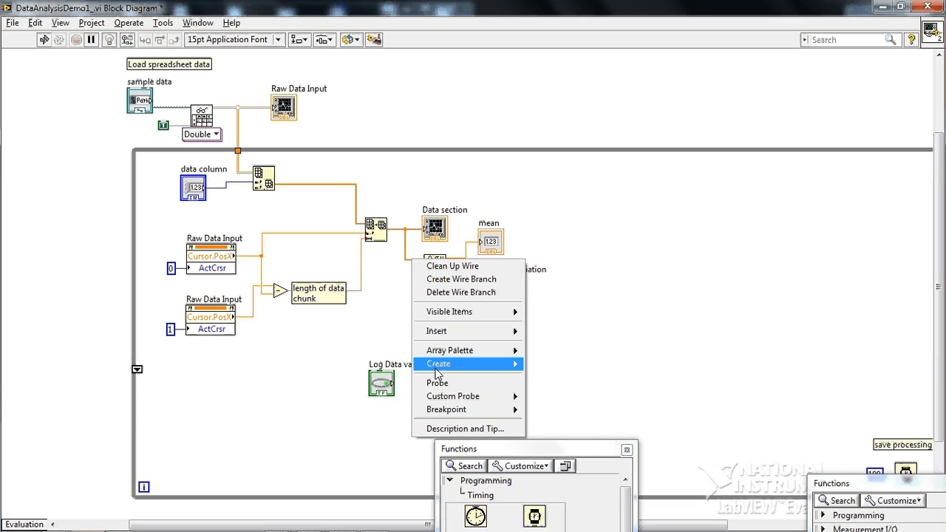
left_click(438, 364)
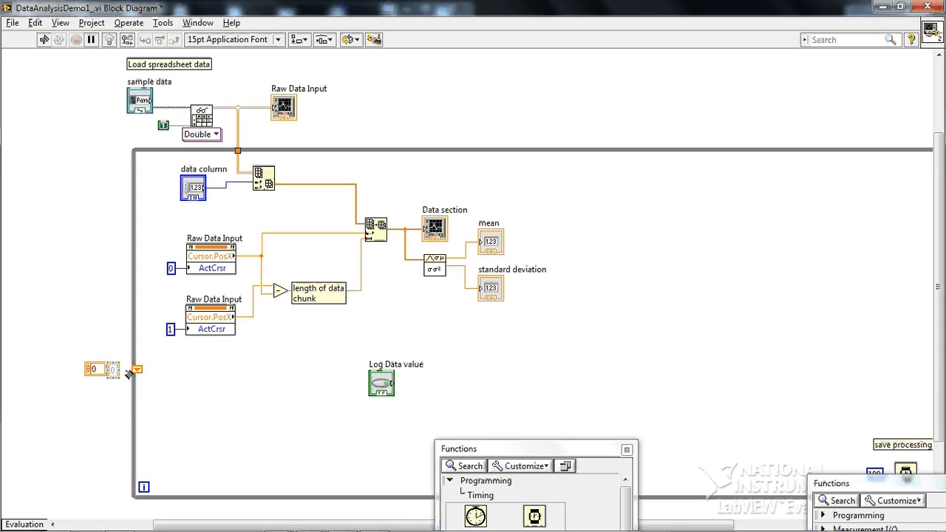
mouse_move(136, 369)
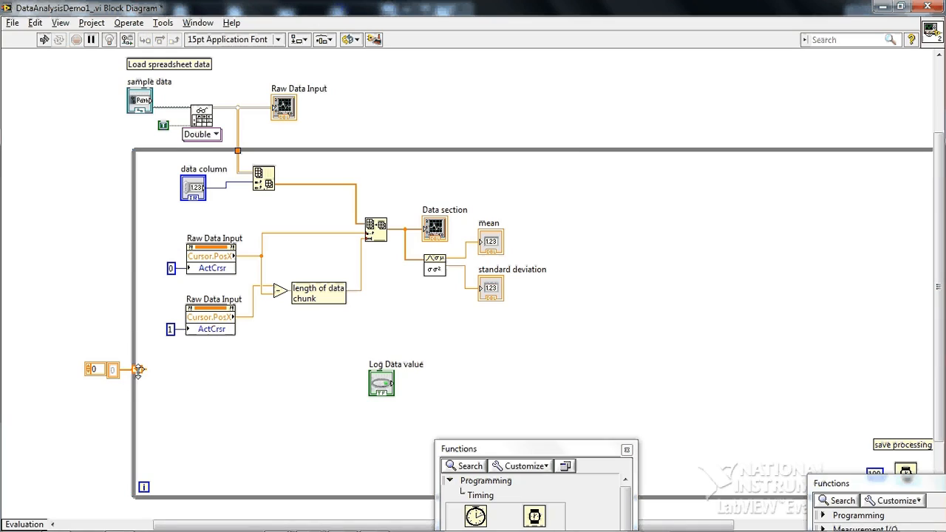
mouse_move(141, 369)
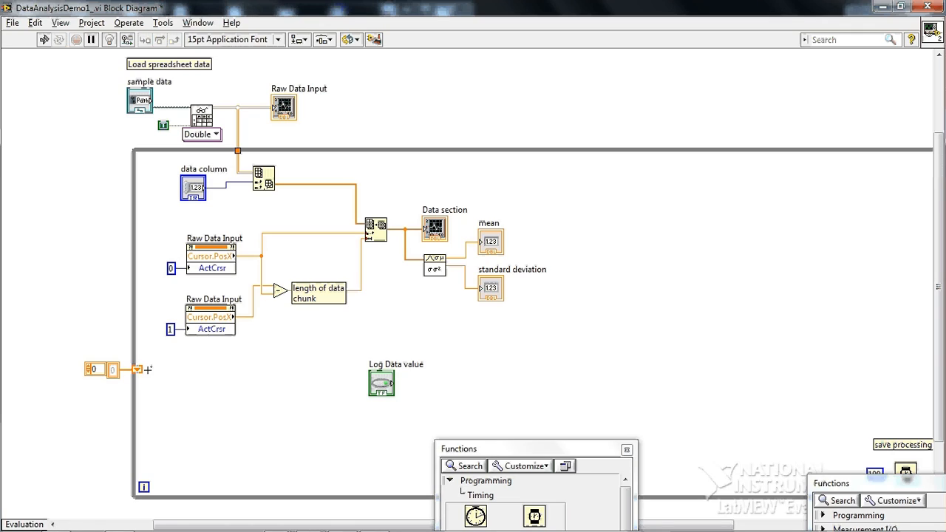
mouse_move(172, 485)
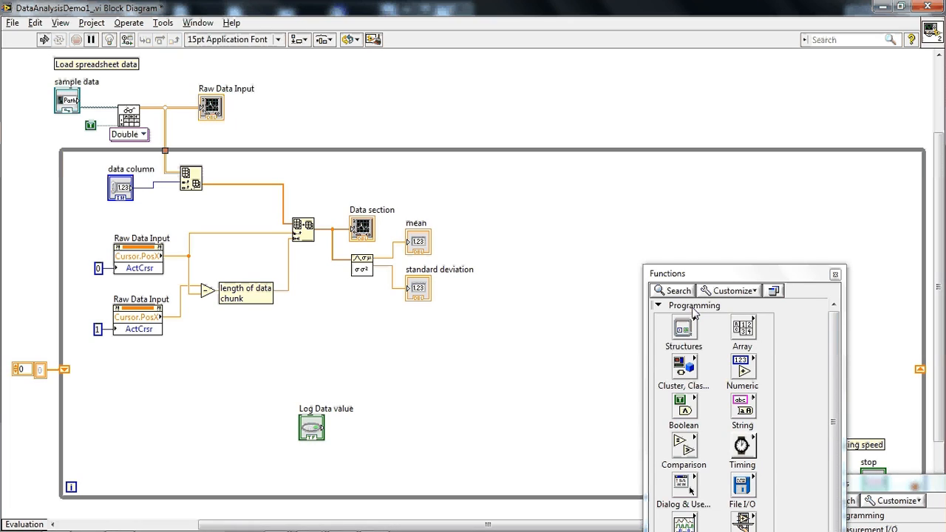
Draw a Case Structure inside the loop and switch its selector to the False case
left_click(683, 332)
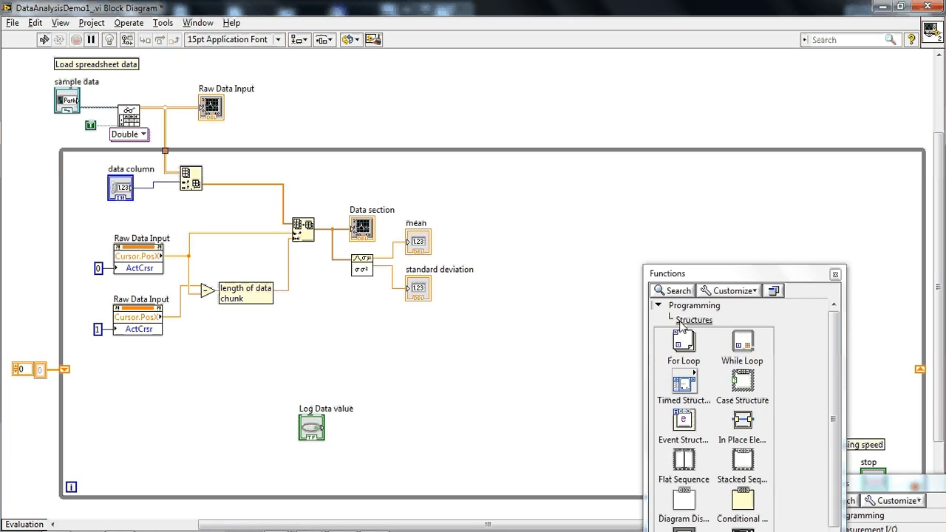
mouse_move(683, 344)
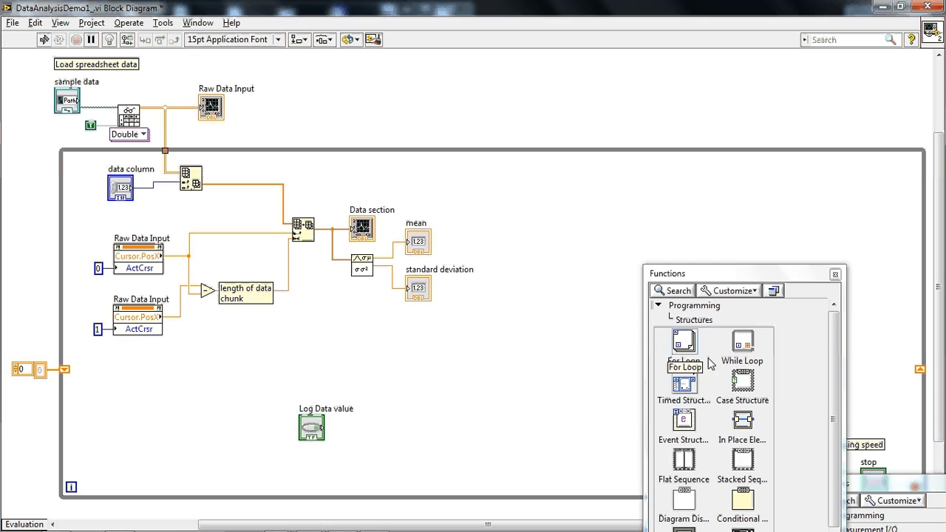
mouse_move(742, 382)
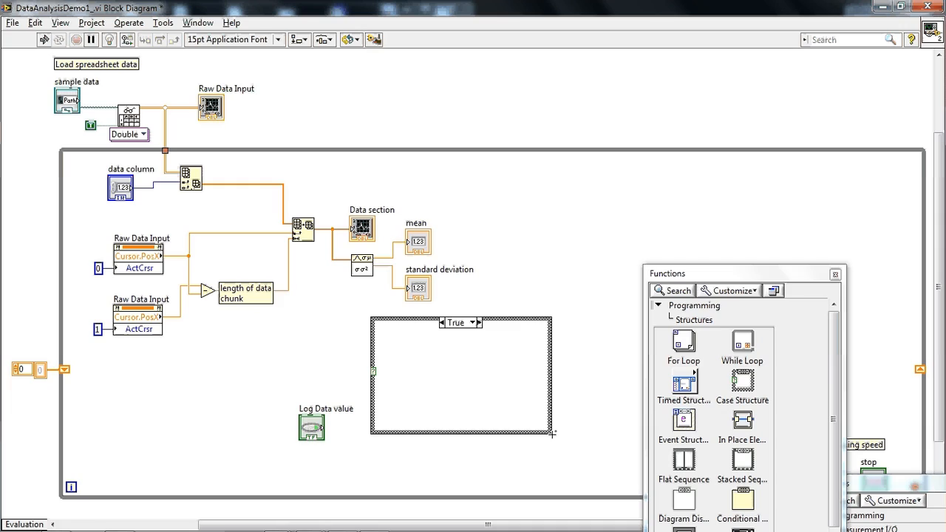
left_click(508, 379)
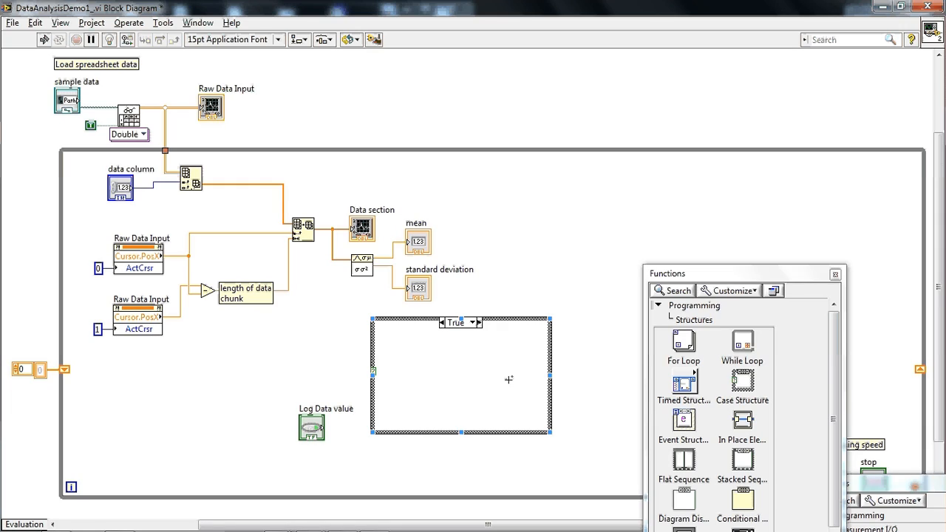
mouse_move(492, 361)
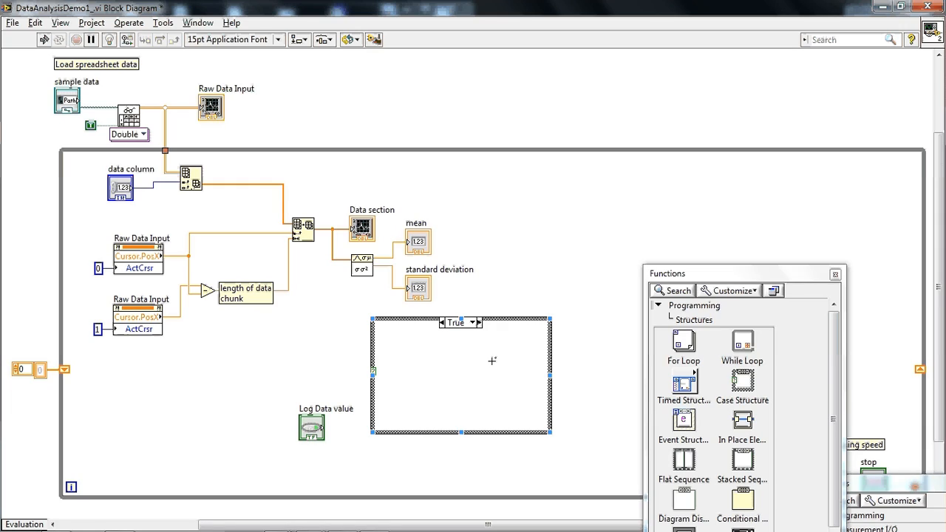
mouse_move(433, 348)
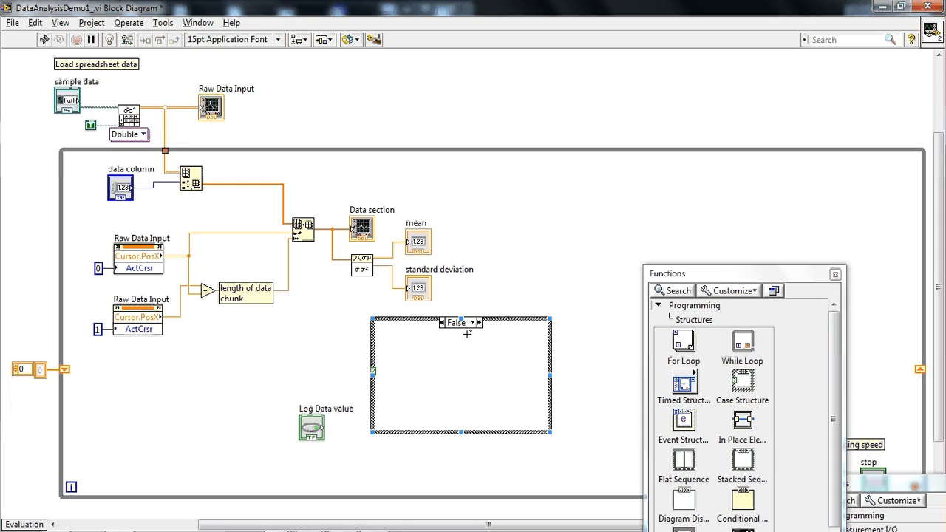
left_click(479, 323)
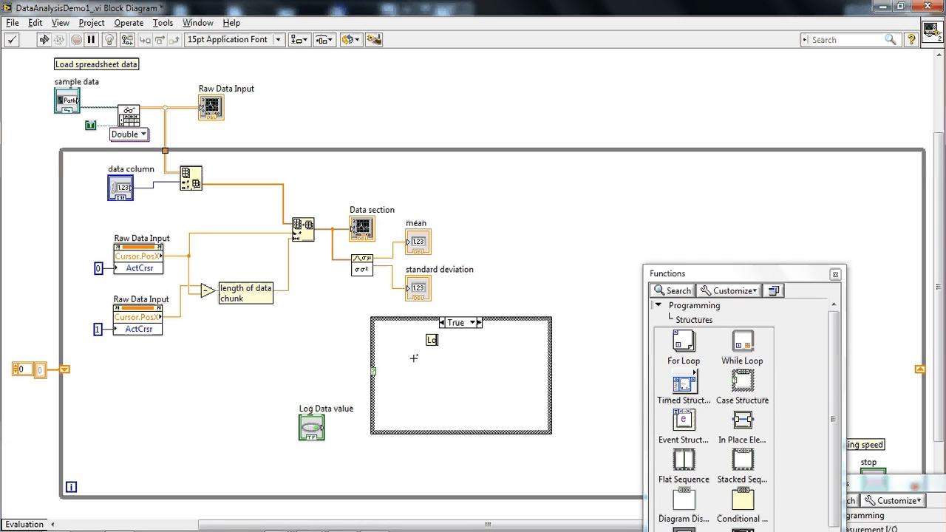
Label the True case 'Log data value (when button pressed)' and the False case 'do nothing (pass data)'
type("Log data value (when button press")
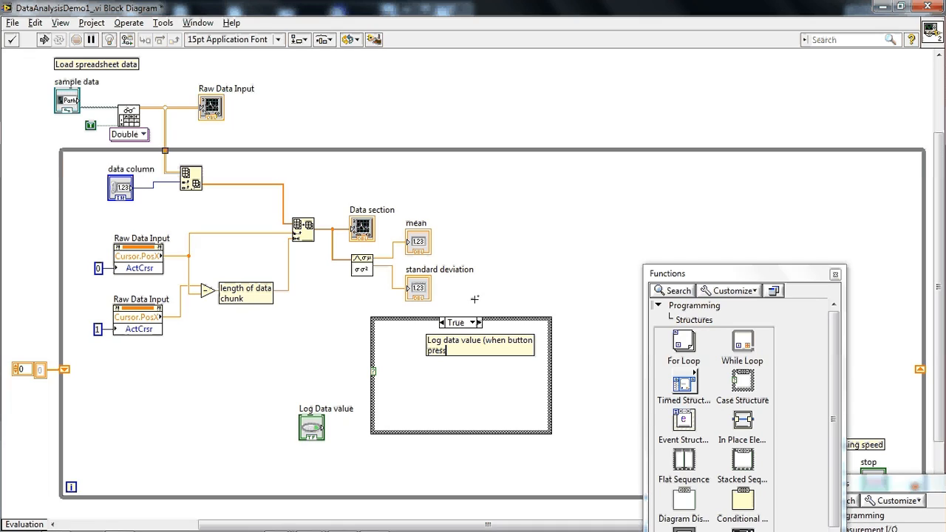
type("ed)")
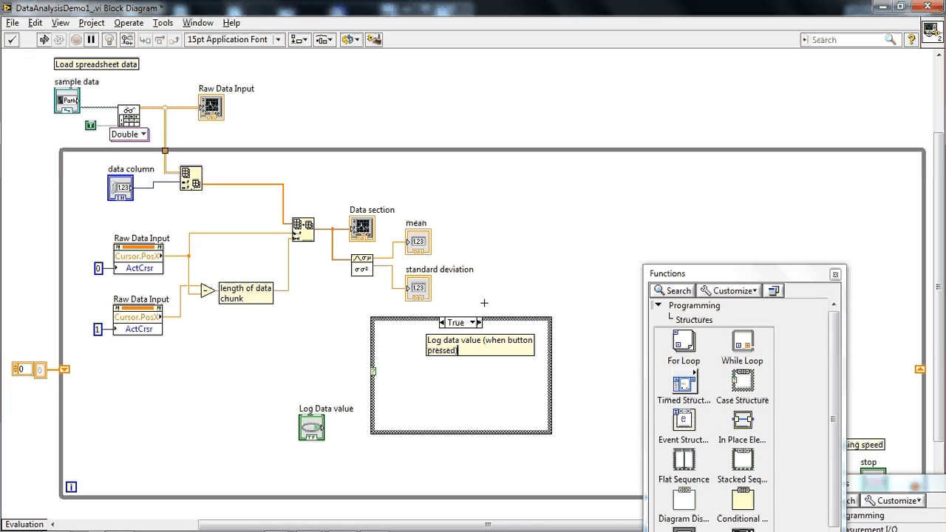
left_click(472, 323)
type("do nothing")
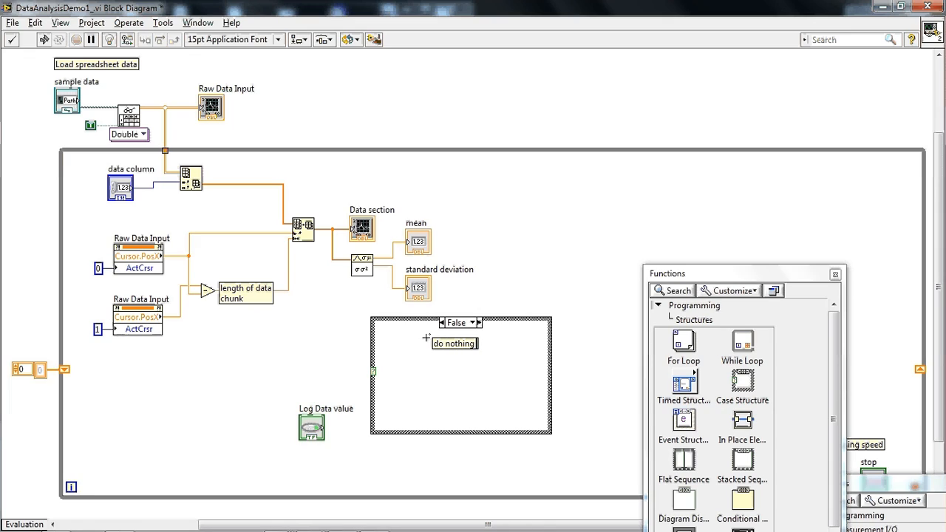
type("(pass data)")
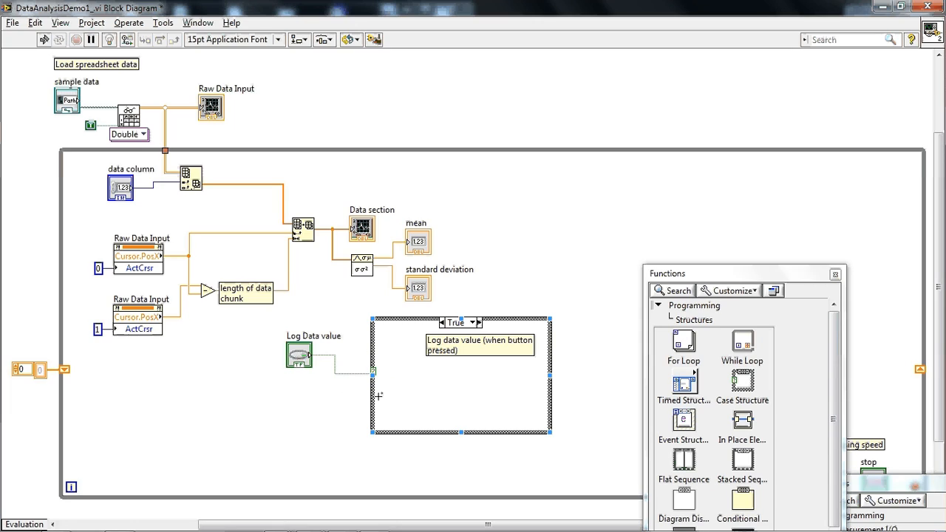
mouse_move(387, 382)
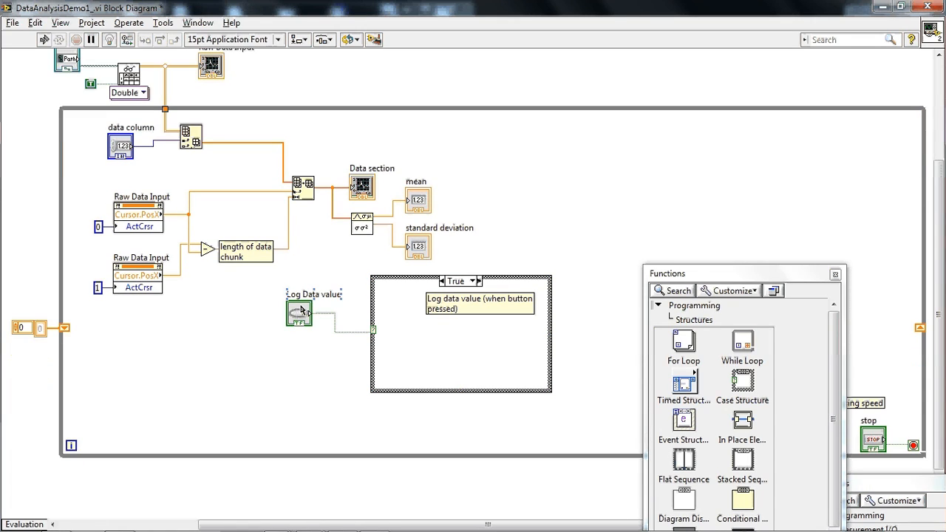
Move Log Data value under the case structure and wire the left shift register's stored array into the case
left_click_drag(299, 310, 312, 433)
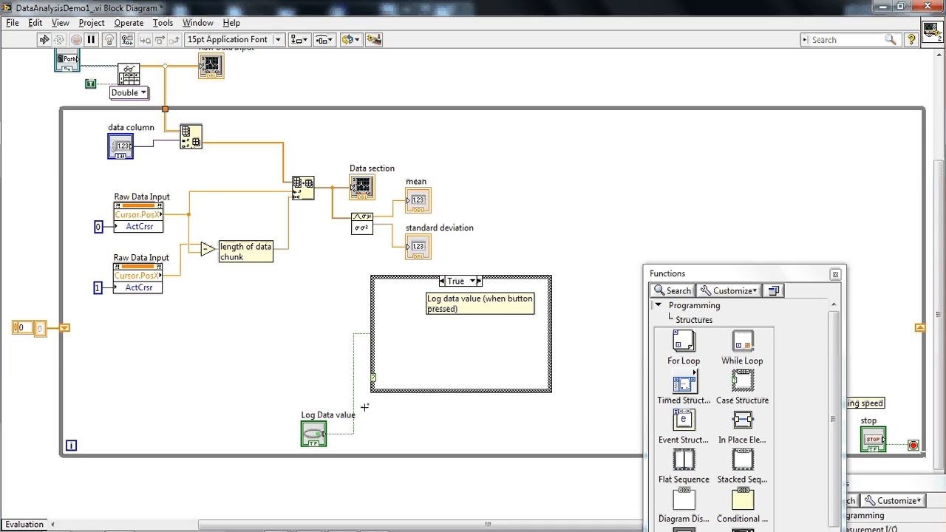
left_click(458, 332)
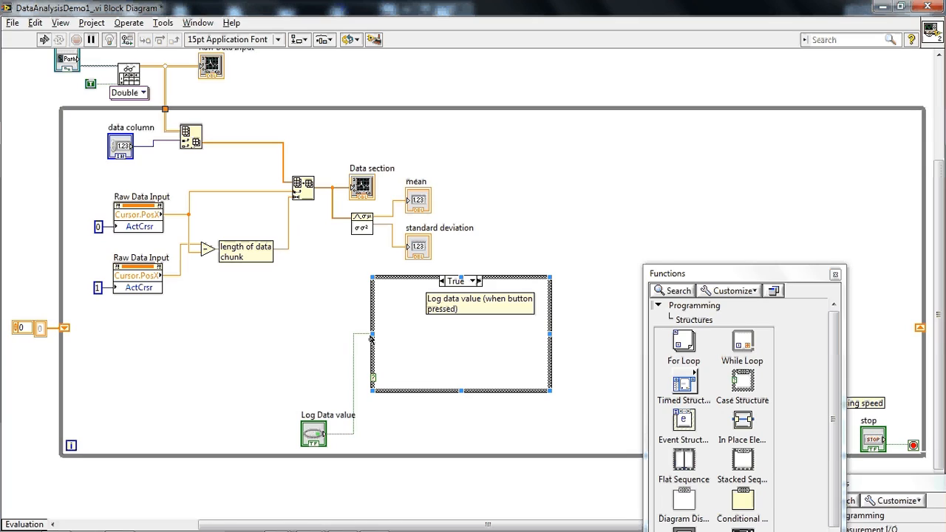
mouse_move(357, 350)
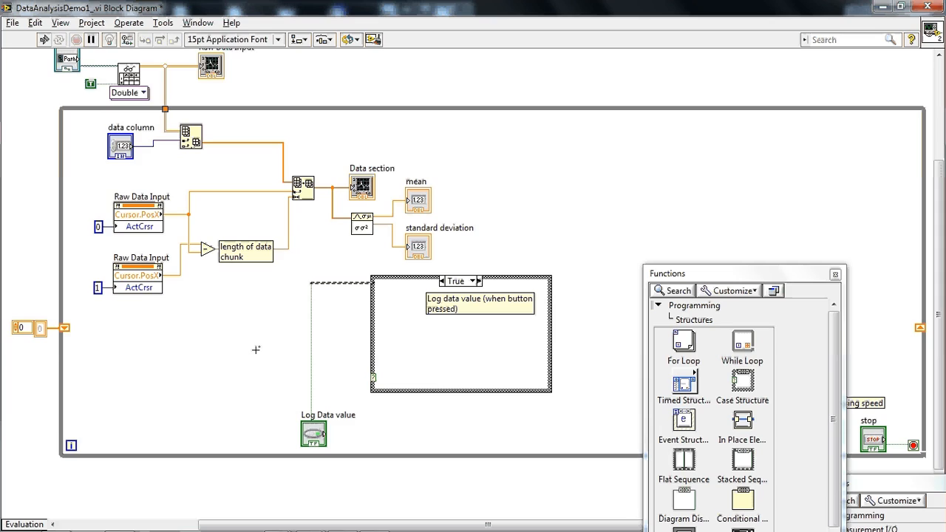
right_click(319, 287)
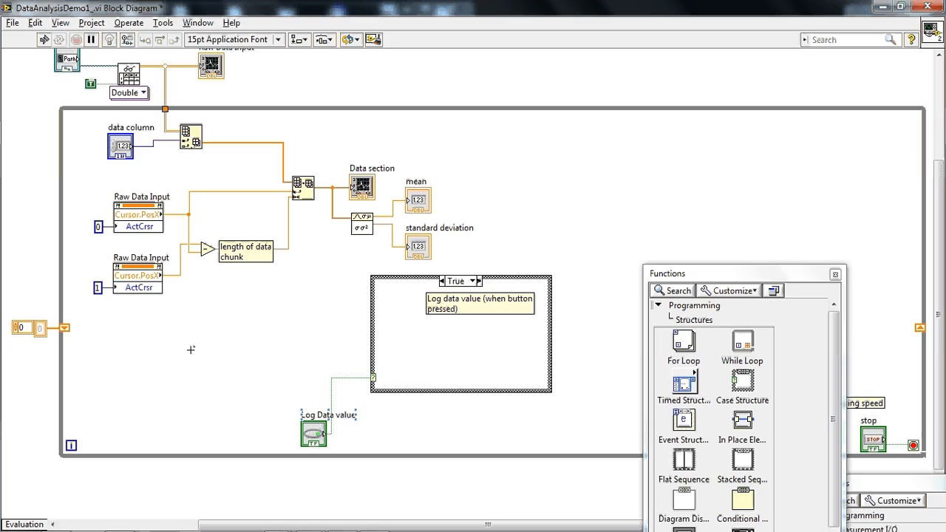
mouse_move(80, 327)
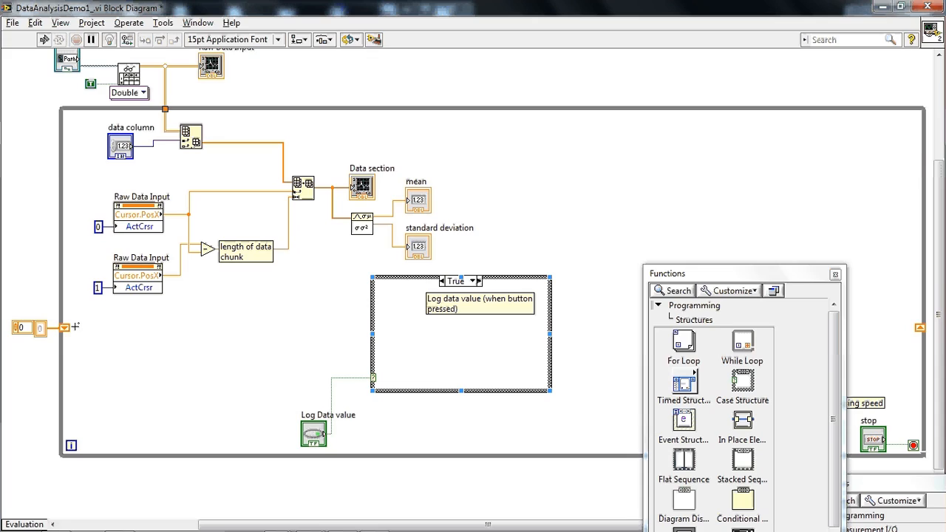
mouse_move(74, 329)
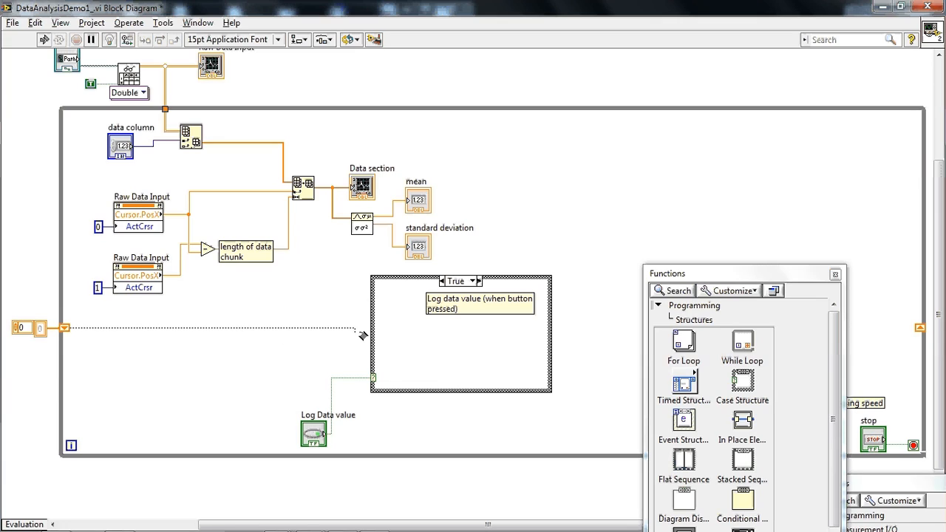
mouse_move(373, 330)
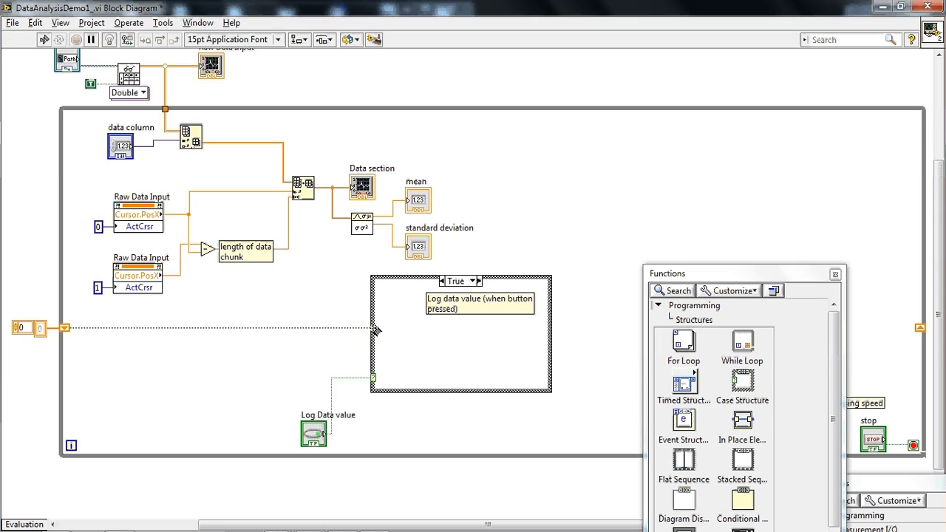
left_click_drag(67, 327, 373, 328)
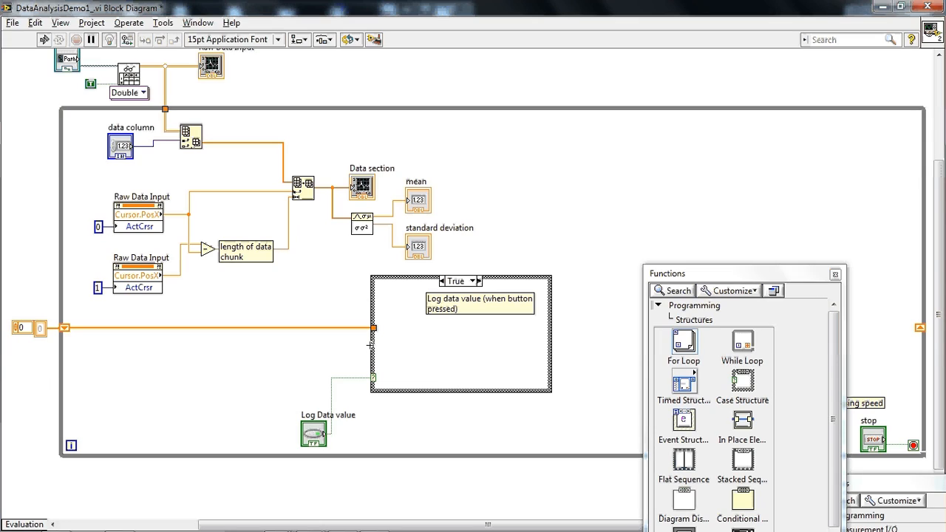
Browse the Functions palette to the Array category for Build Array
left_click(460, 332)
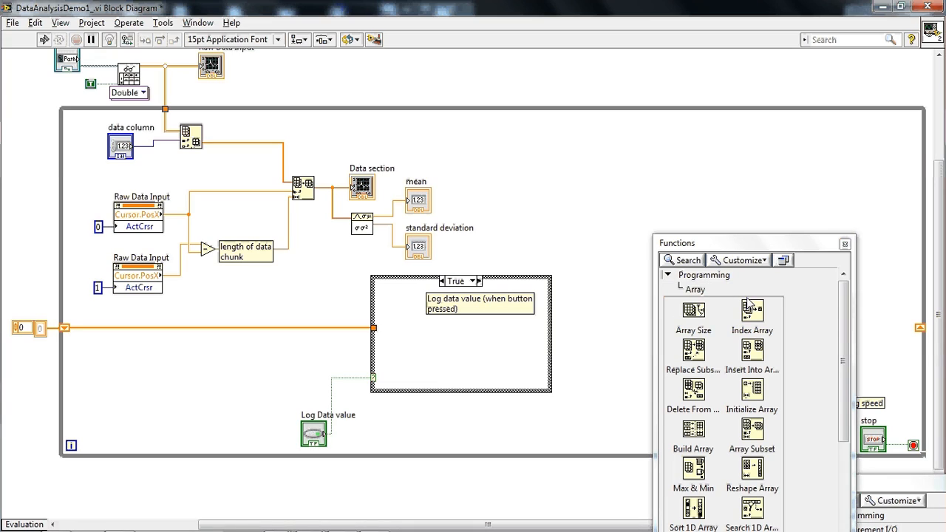
mouse_move(752, 350)
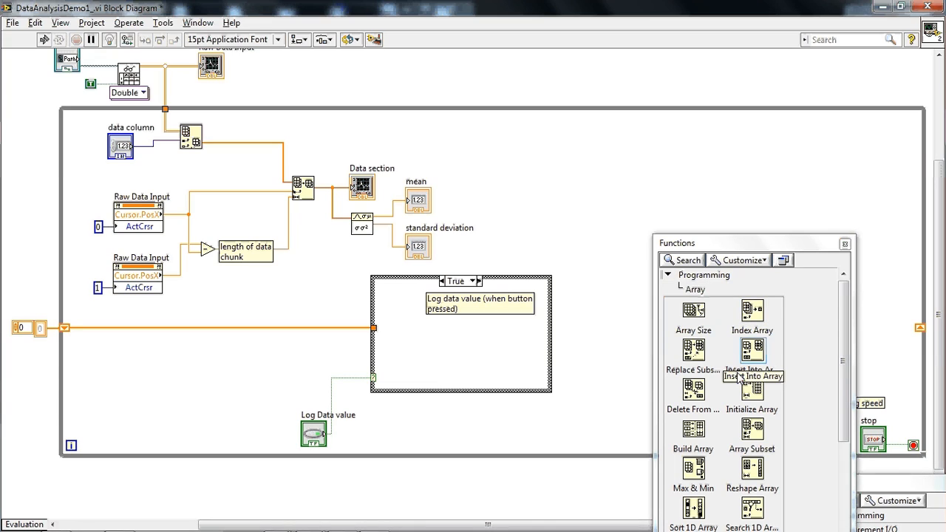
mouse_move(692, 429)
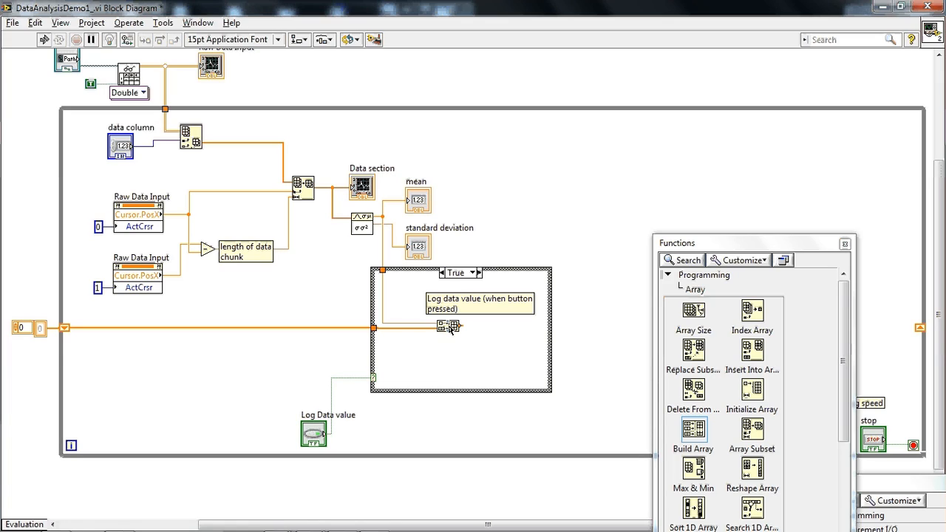
mouse_move(448, 340)
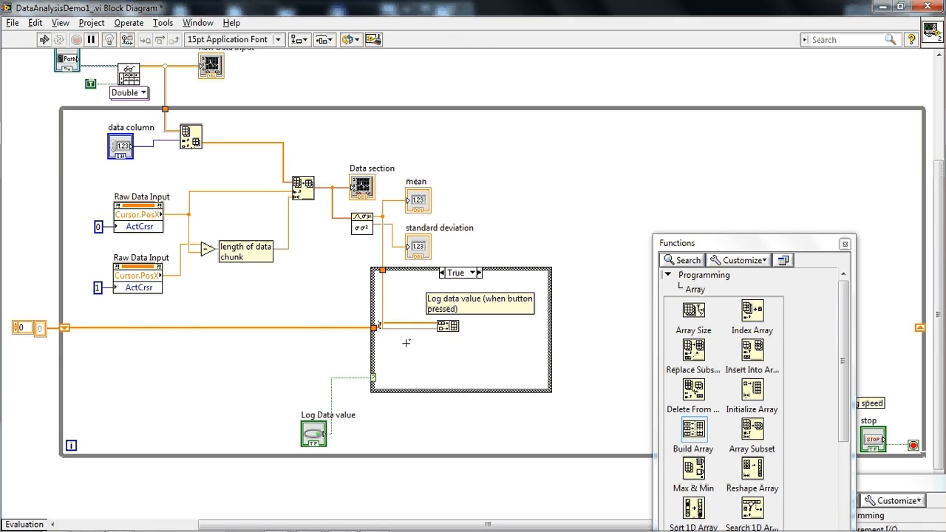
mouse_move(435, 336)
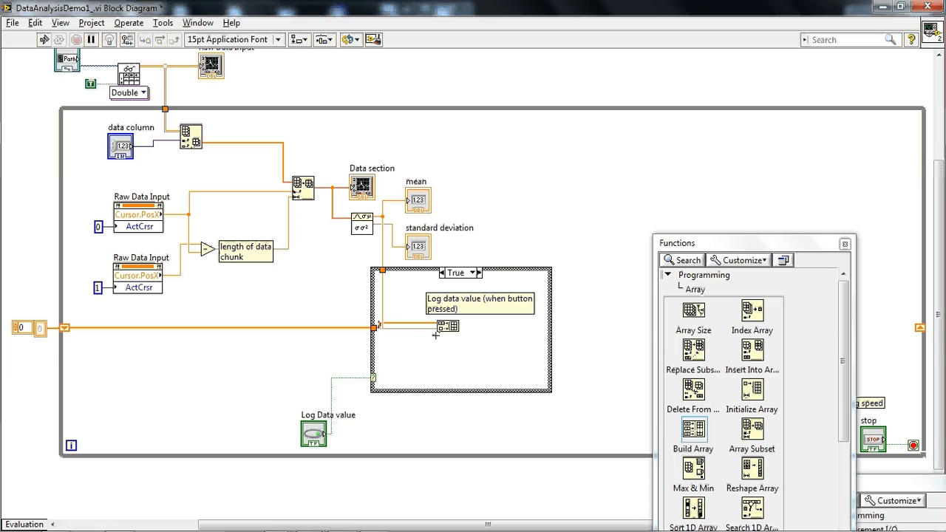
mouse_move(435, 333)
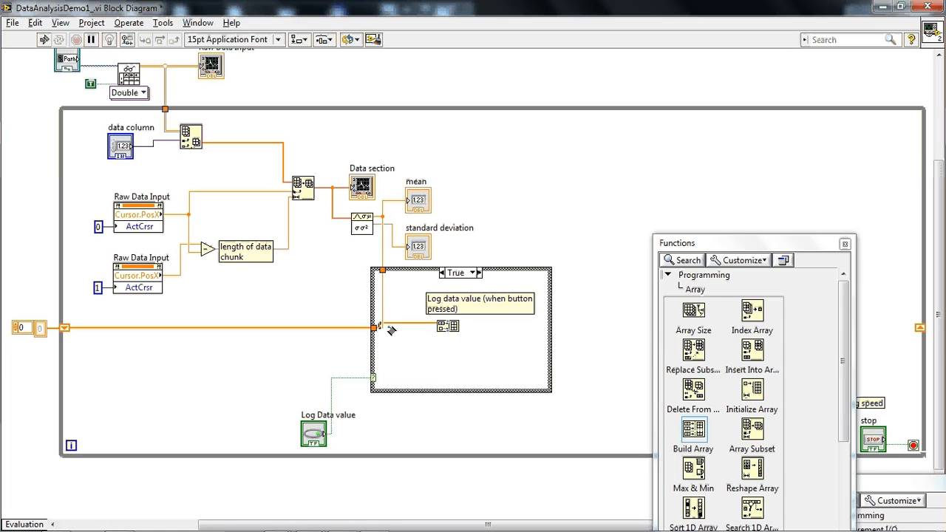
mouse_move(359, 332)
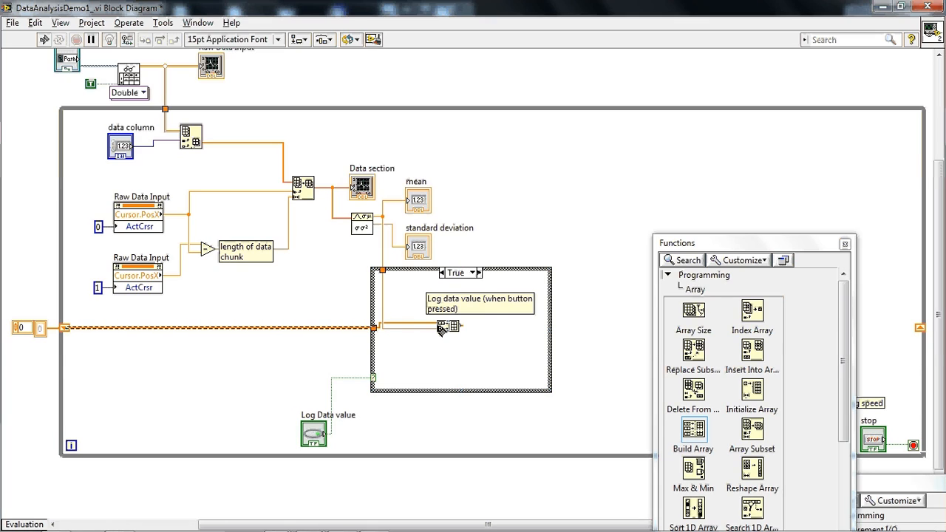
mouse_move(757, 249)
type("appended data")
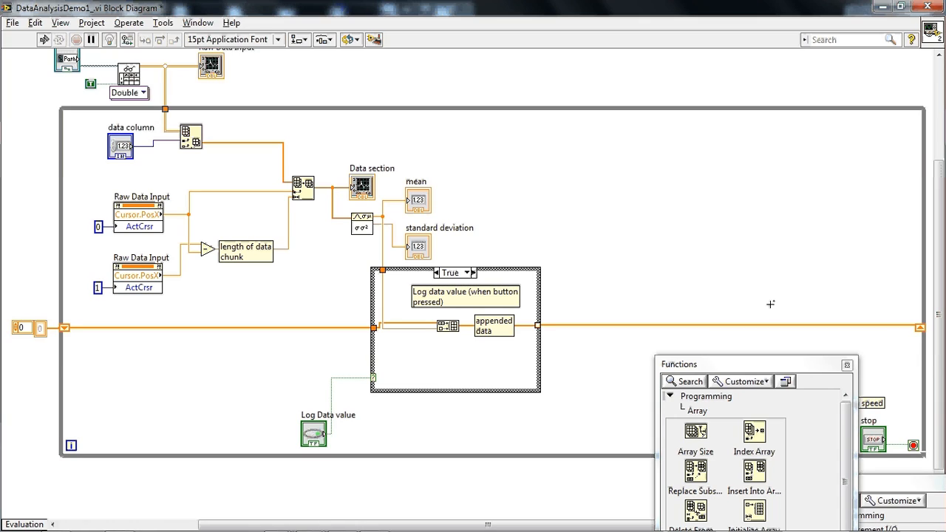
Wire the appended data array out of the True case to the right shift register
left_click(766, 326)
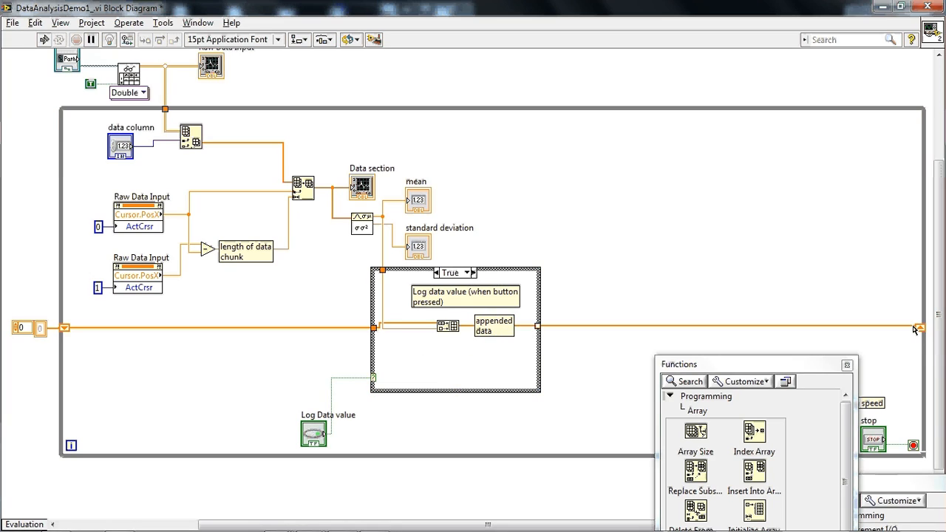
mouse_move(910, 331)
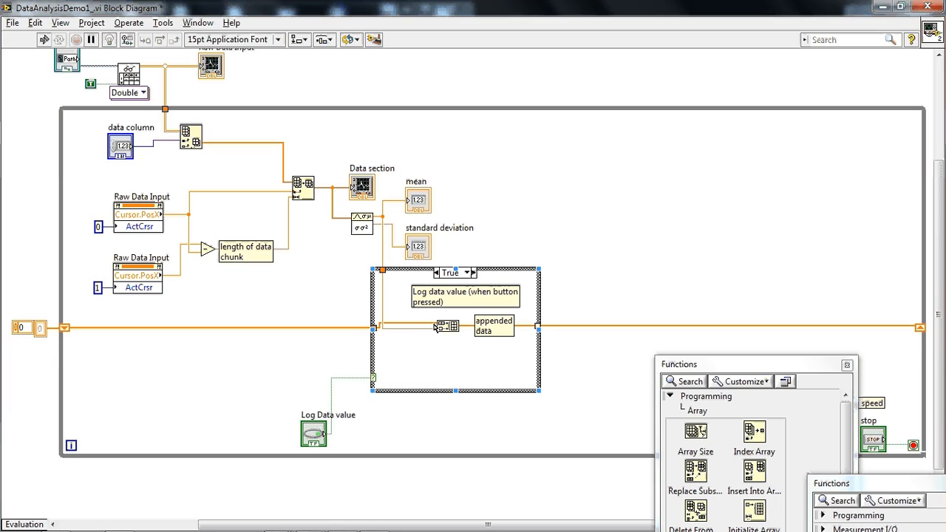
mouse_move(440, 327)
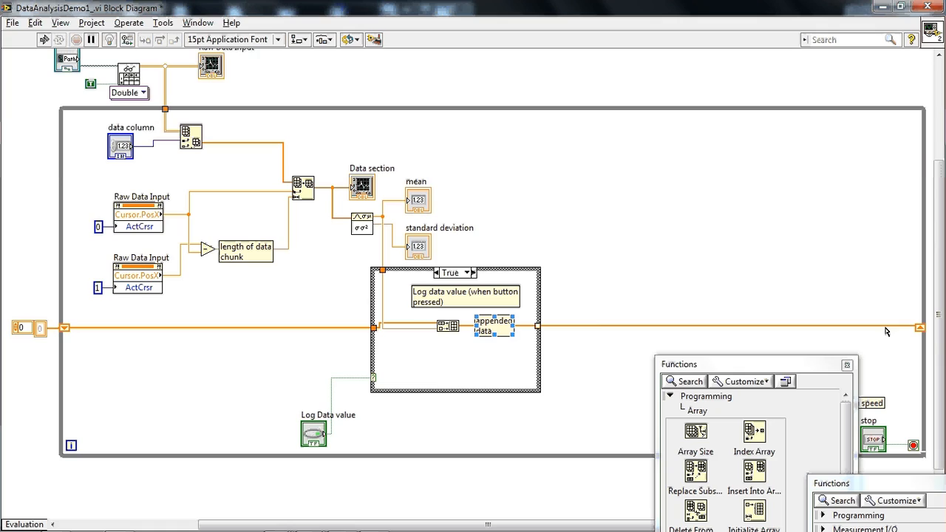
mouse_move(920, 329)
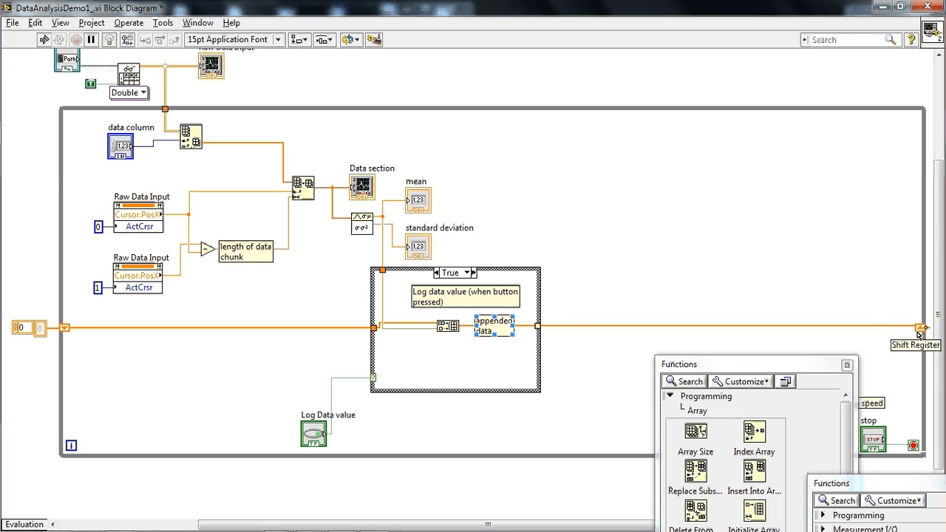
mouse_move(163, 237)
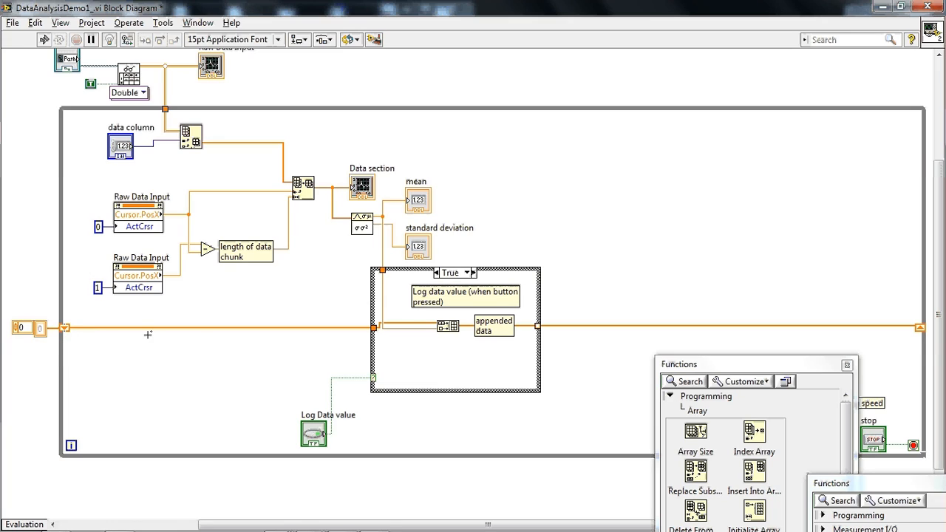
mouse_move(367, 334)
type("do nothing (pass data)")
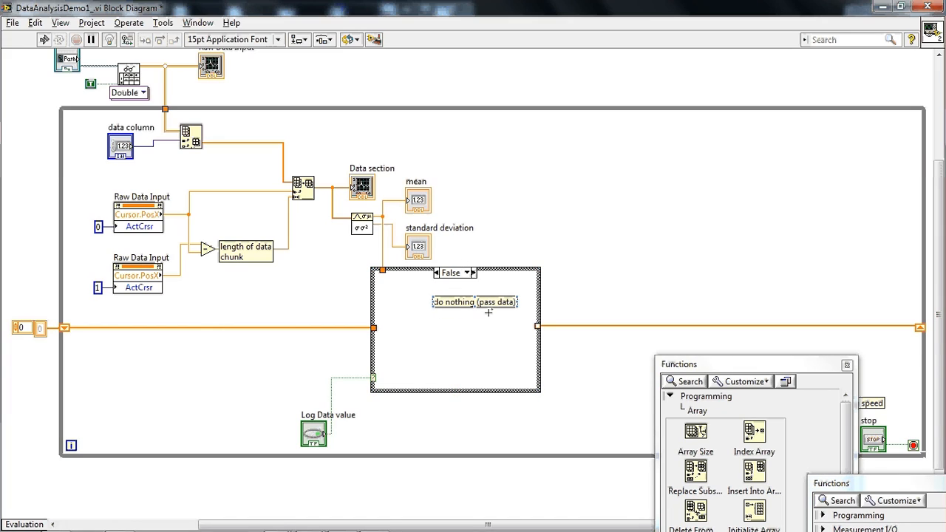
mouse_move(490, 329)
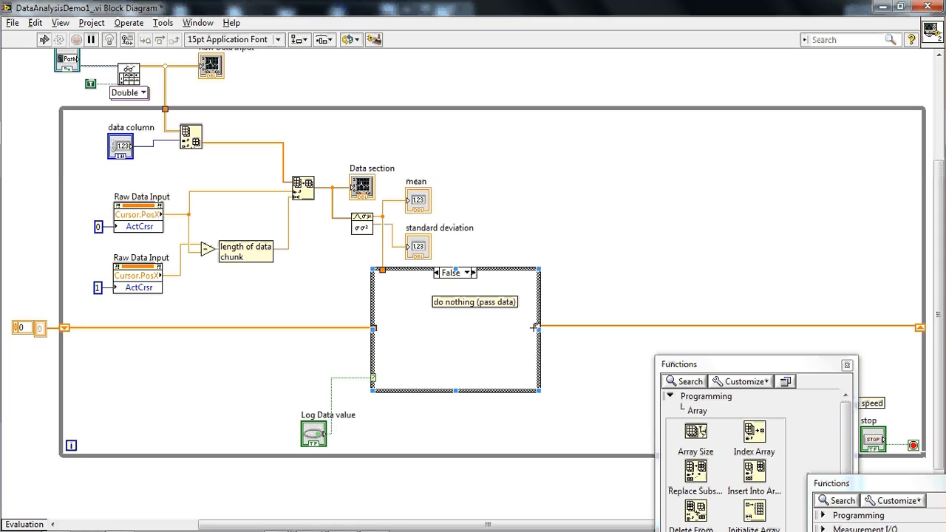
mouse_move(512, 337)
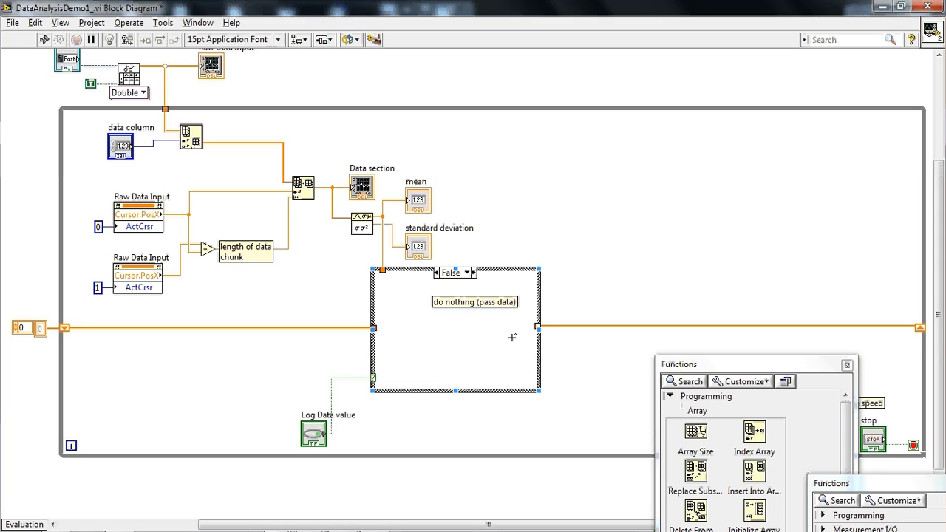
mouse_move(528, 325)
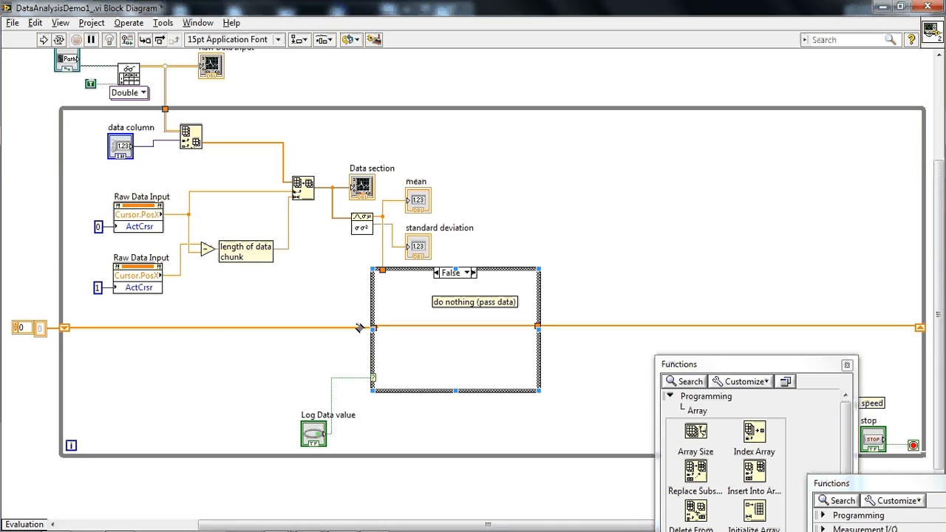
mouse_move(680, 329)
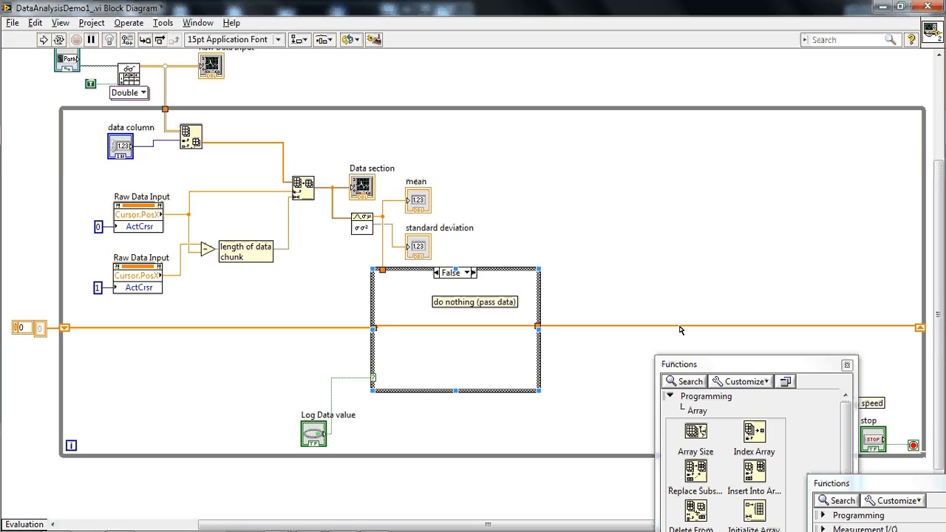
Return the case selector to the True logging case after wiring the False pass-through
left_click(471, 273)
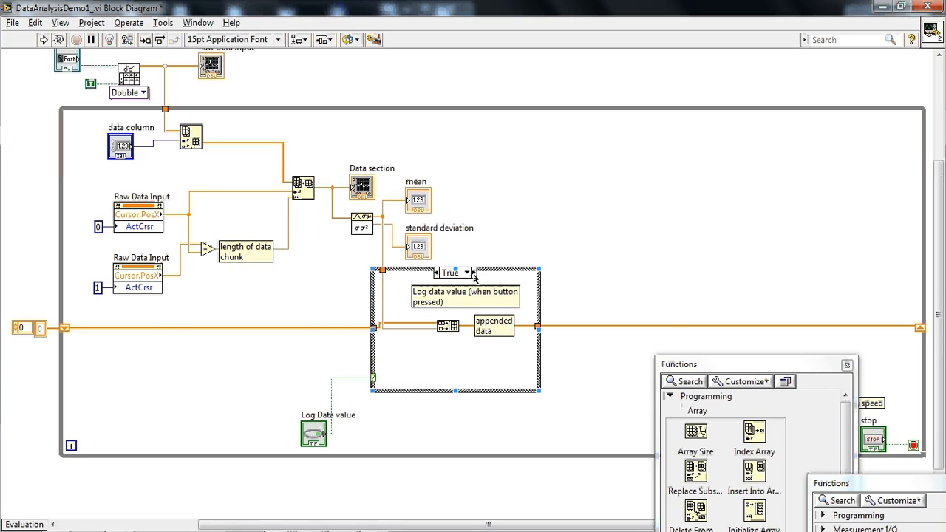
mouse_move(512, 243)
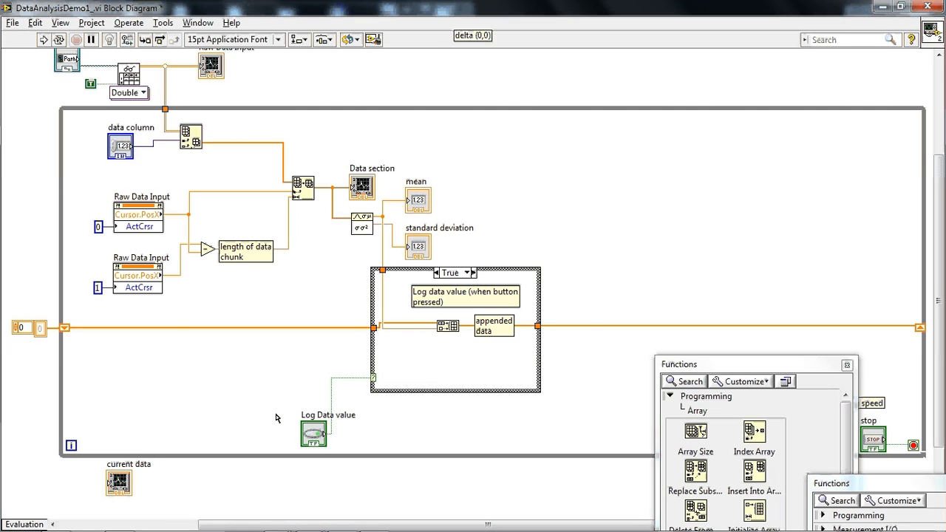
Wire the current data graph terminal to the accumulated array leaving the case structure
left_click_drag(118, 481, 595, 307)
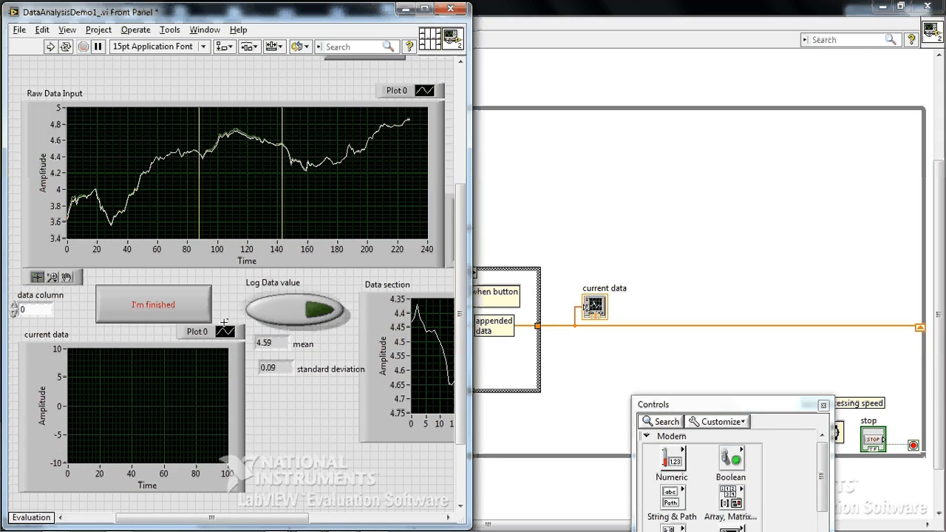
Bring up the context menu of the current data graph on the front panel
right_click(200, 332)
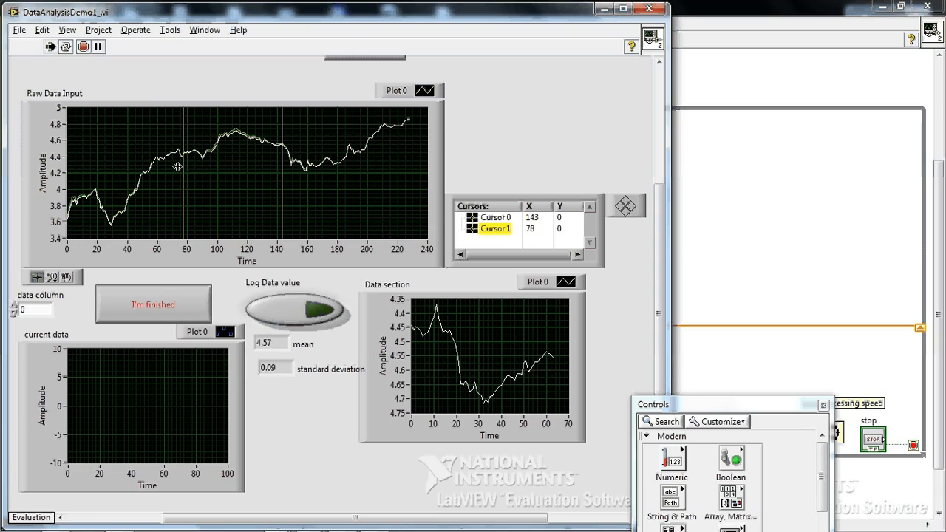
Move a graph cursor to a new data section and log its statistics with Log Data value
left_click_drag(187, 166, 242, 161)
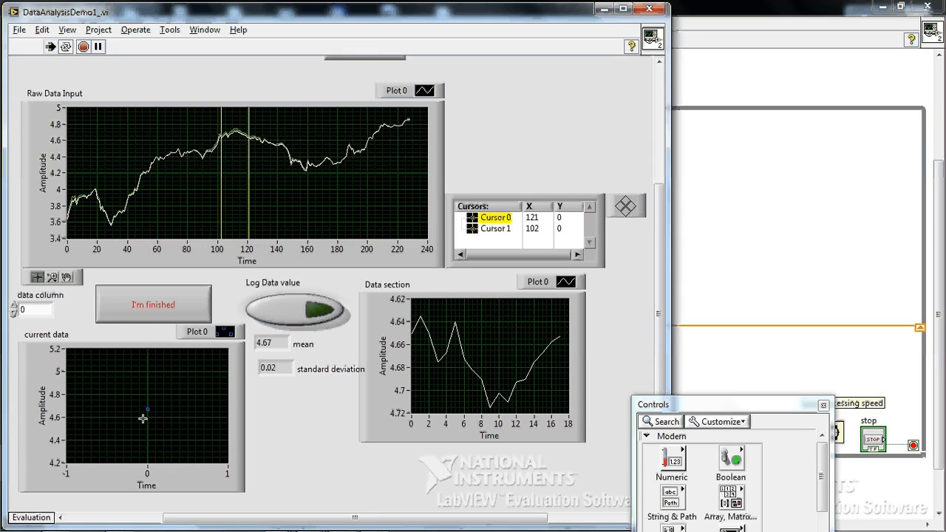
mouse_move(265, 206)
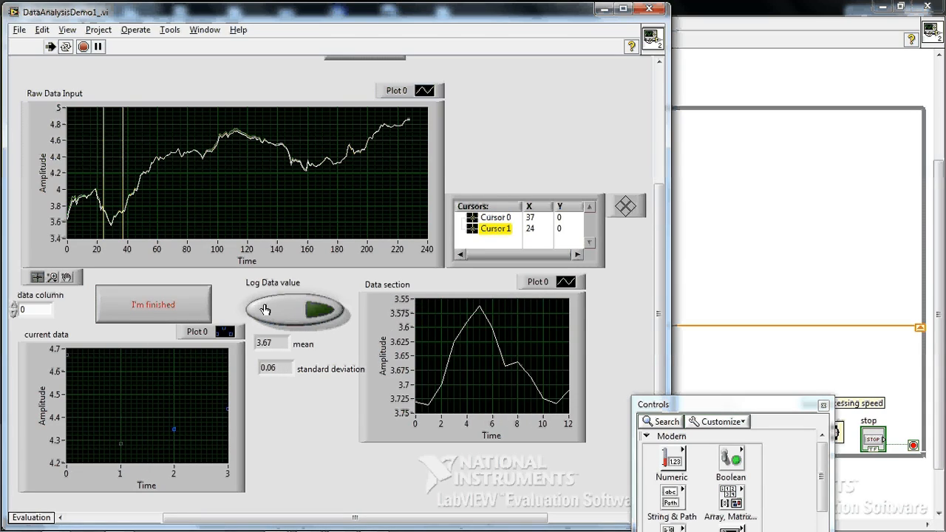
left_click(224, 331)
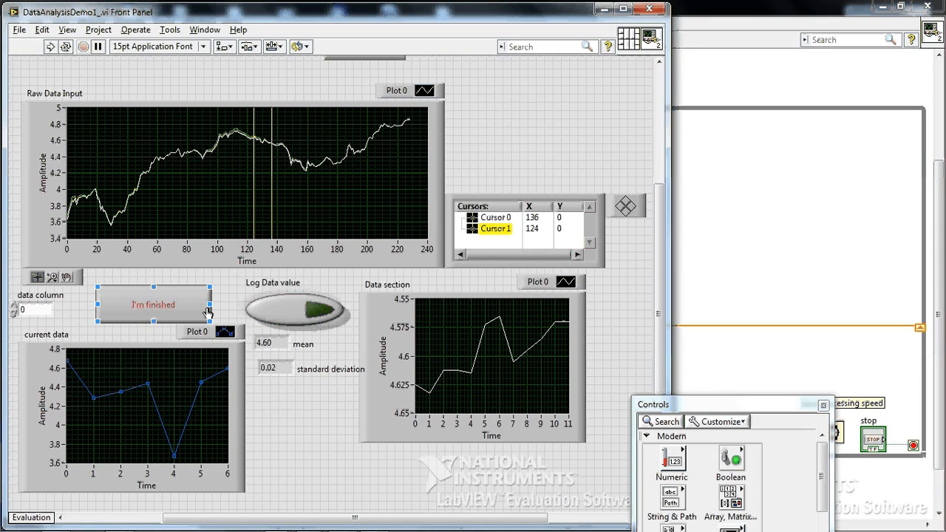
mouse_move(231, 310)
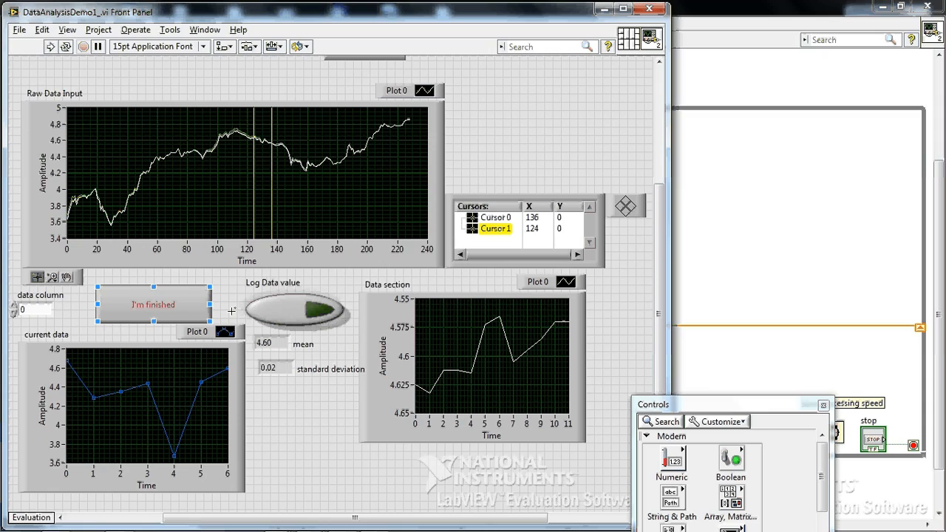
mouse_move(231, 310)
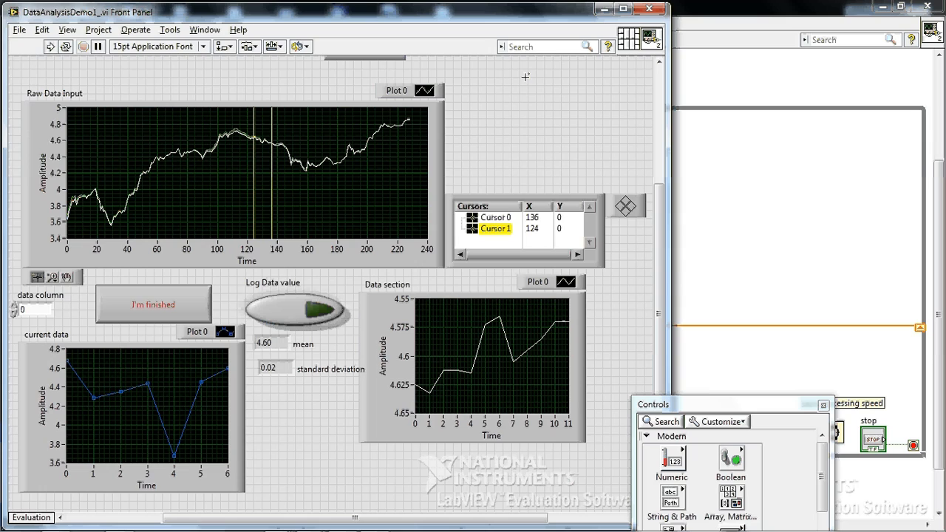
Duplicate the Build Array node into the True logging case on the block diagram
key("ctrl+e")
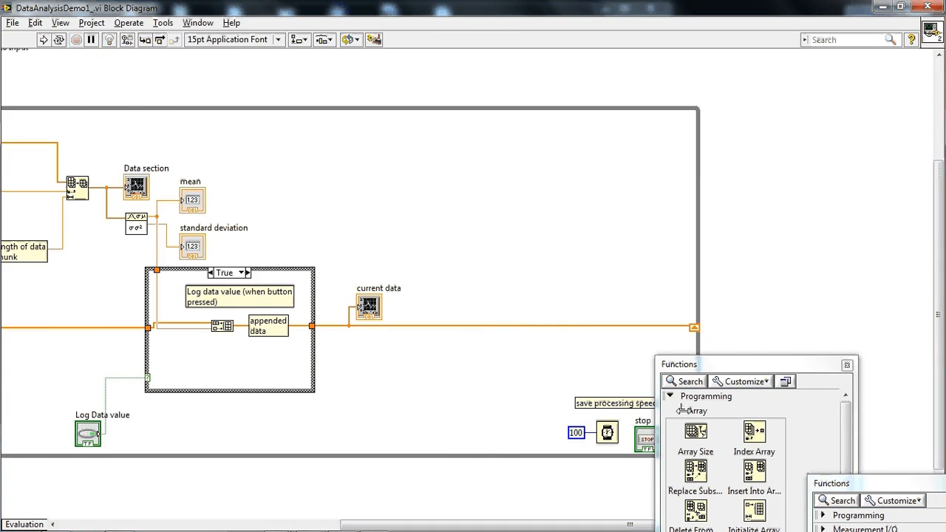
left_click_drag(754, 363, 843, 401)
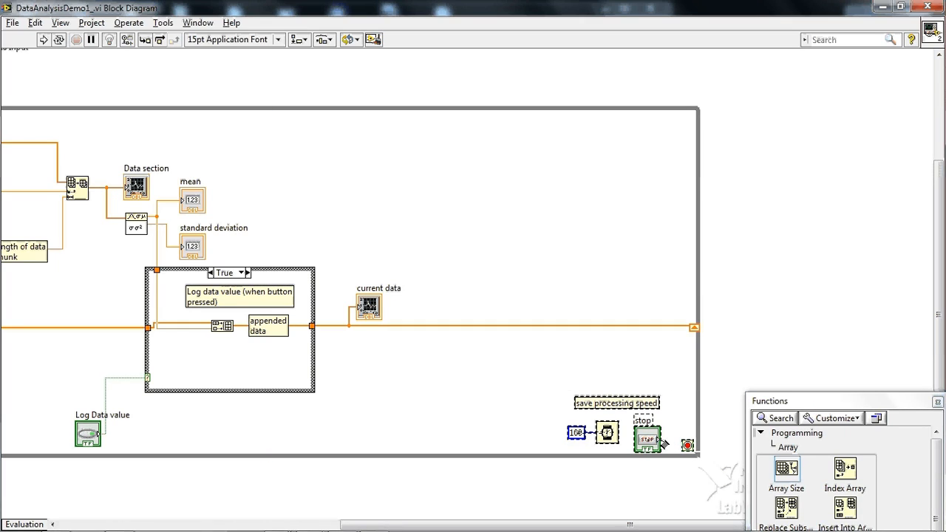
left_click_drag(617, 433, 399, 421)
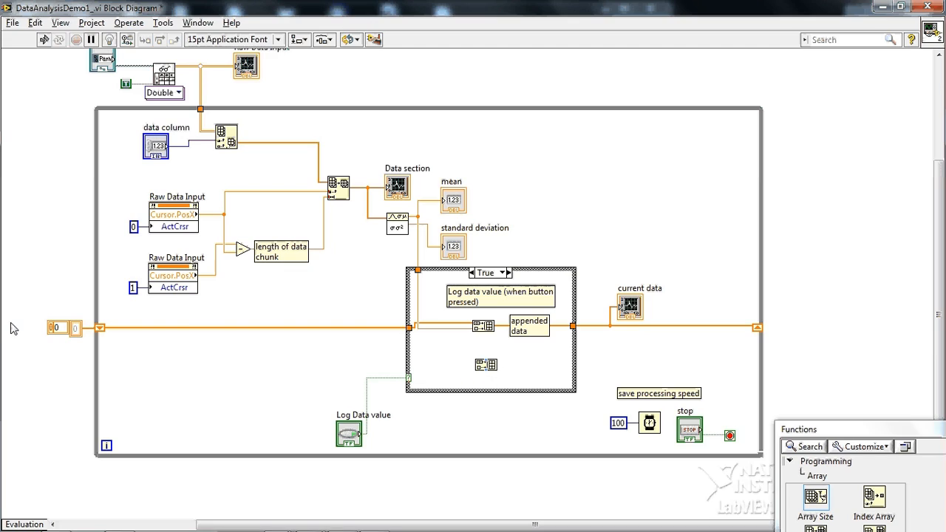
Add a second zero-initialized shift register labelled 'initialize shift register' and wire it through the new Build Array
right_click(100, 327)
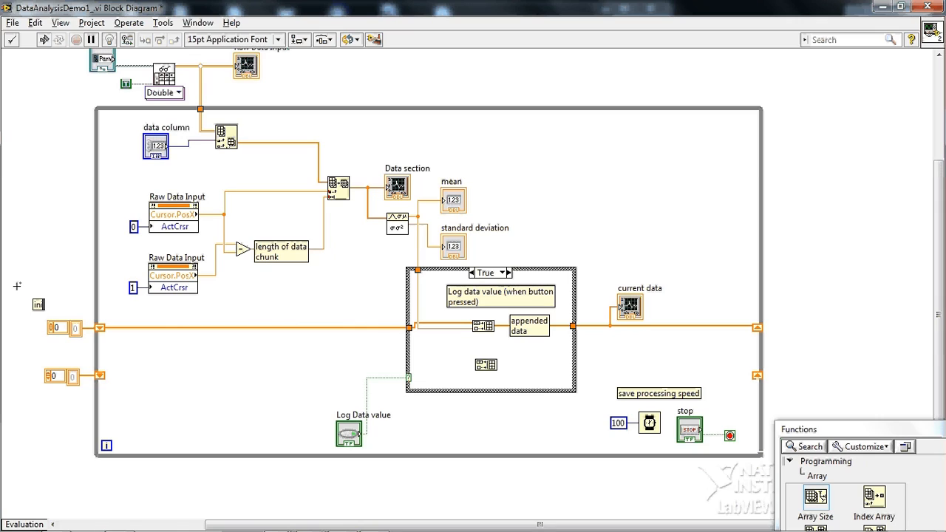
type("initialize")
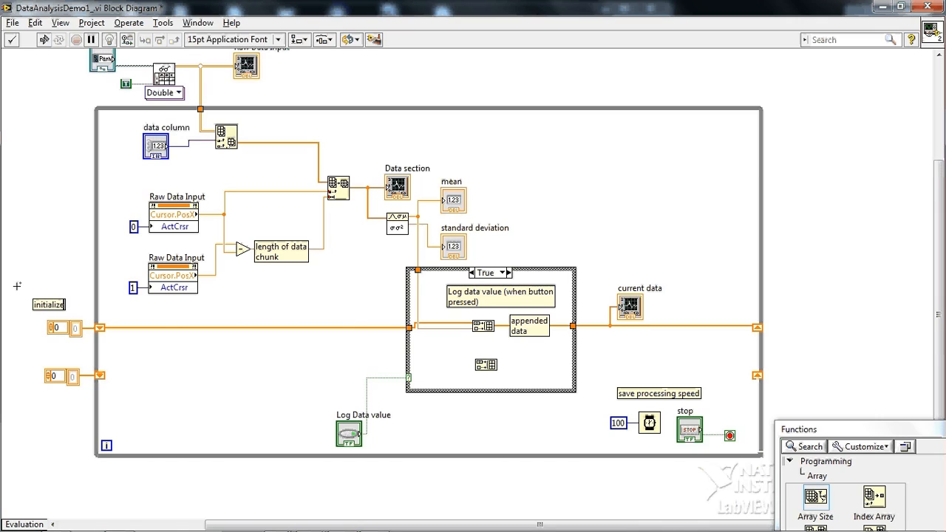
type("shift register")
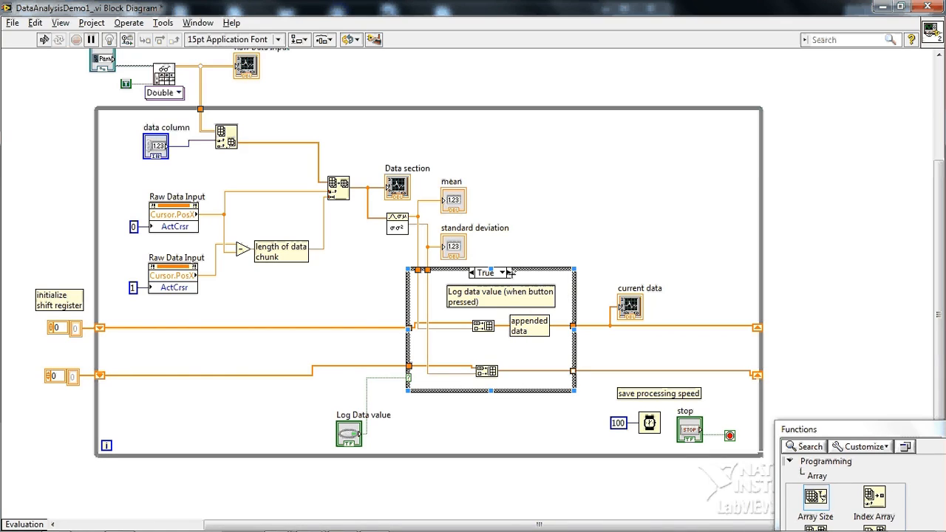
left_click(502, 272)
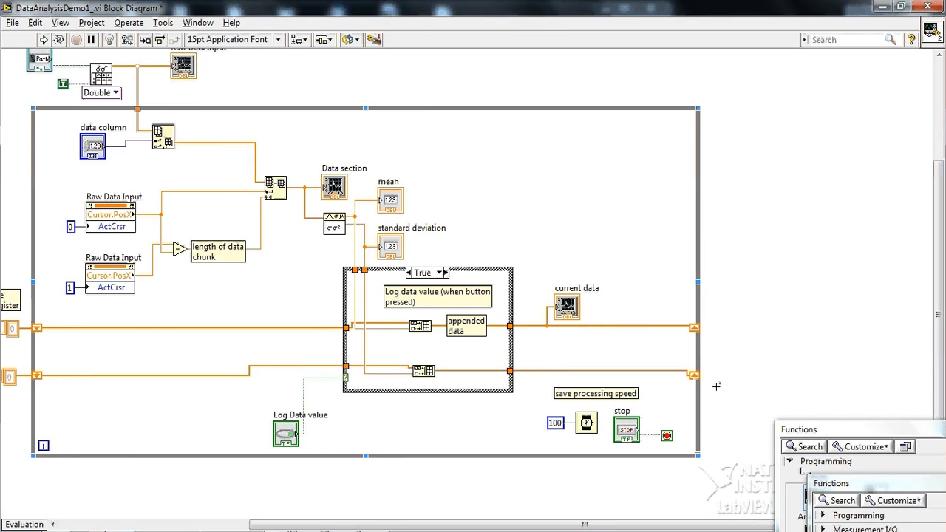
mouse_move(706, 331)
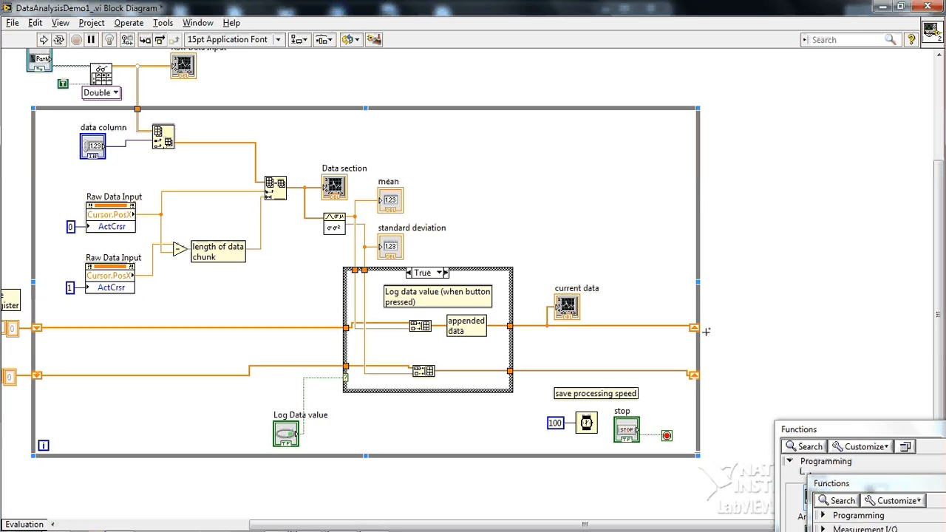
mouse_move(722, 334)
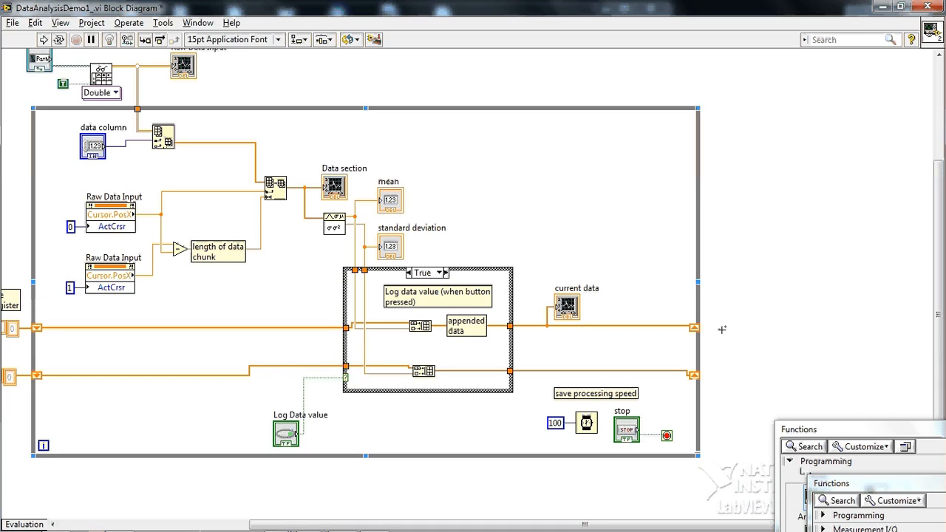
mouse_move(708, 299)
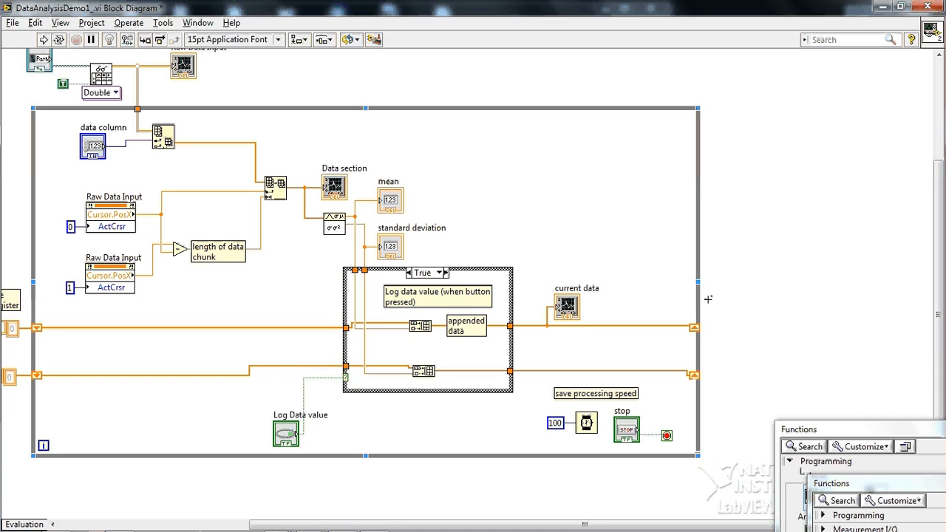
mouse_move(484, 328)
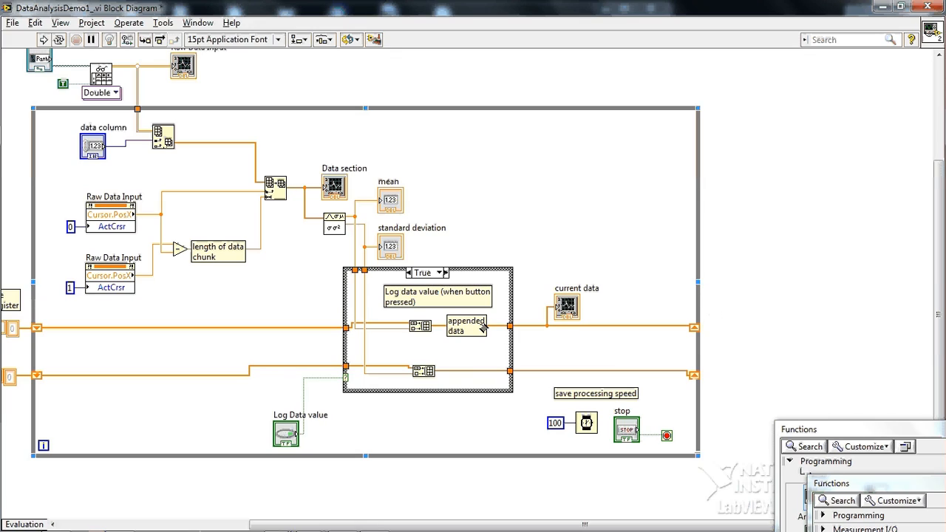
mouse_move(353, 347)
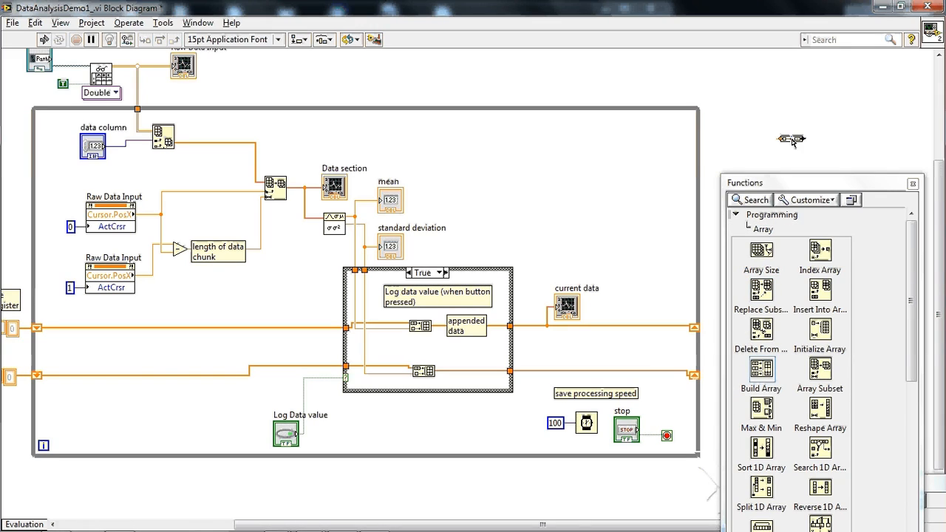
Place a Build Array node after the loop for the '2d array (spreadsheet)' output
left_click_drag(820, 183, 832, 372)
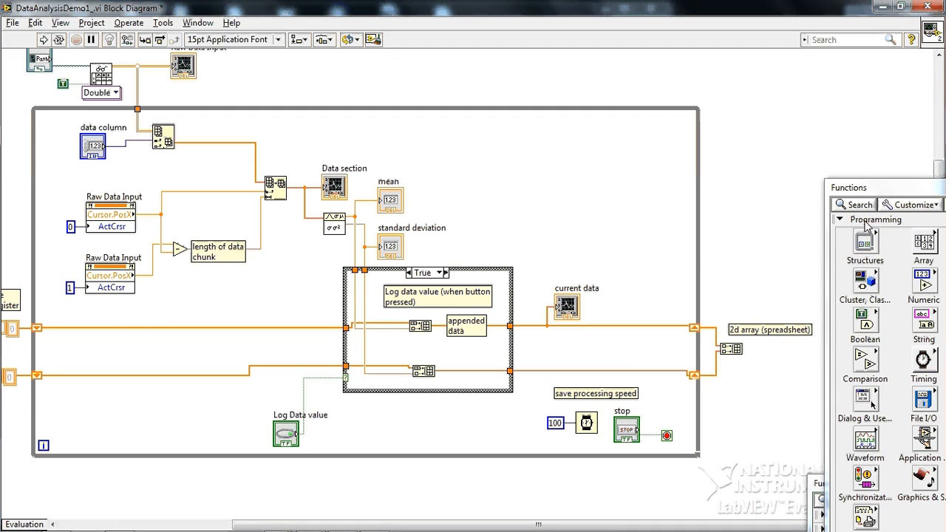
mouse_move(924, 399)
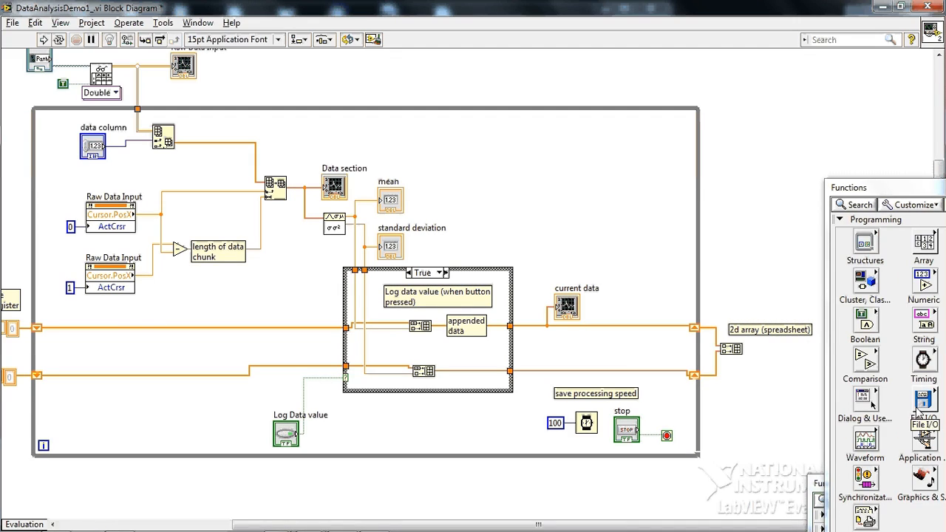
Feed the 2D array into a Write To Spreadsheet File node with a True constant input
left_click(912, 424)
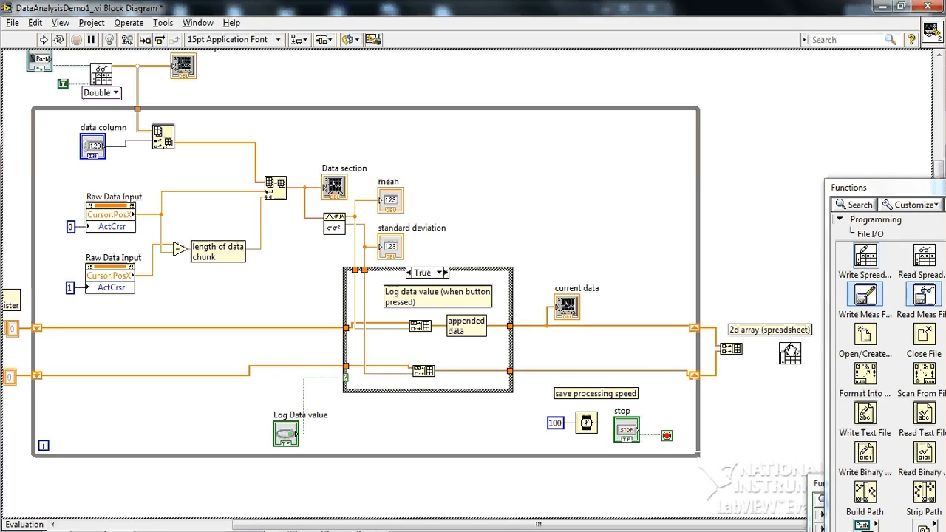
mouse_move(789, 353)
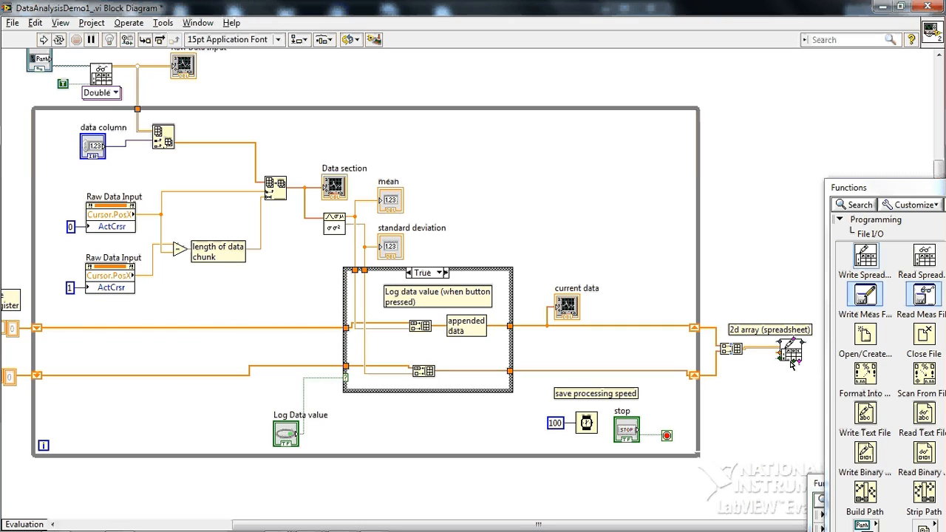
right_click(790, 351)
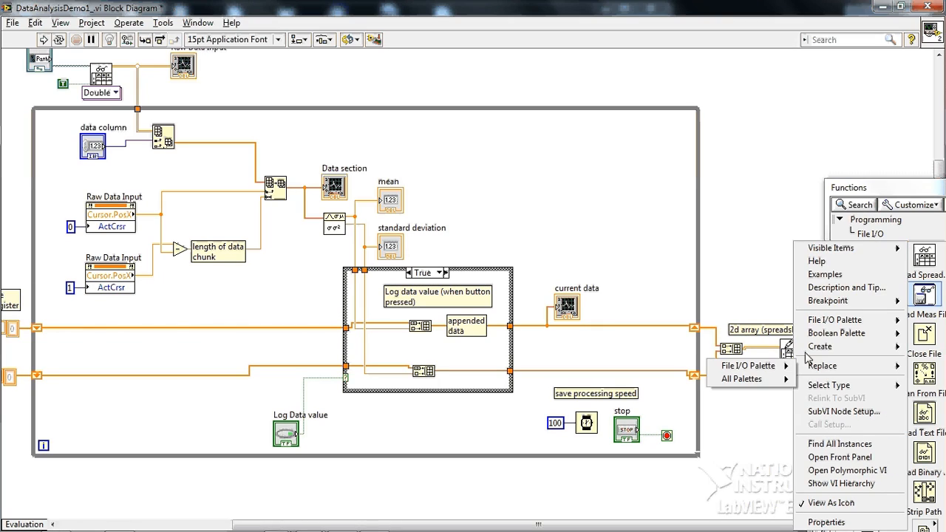
left_click(747, 365)
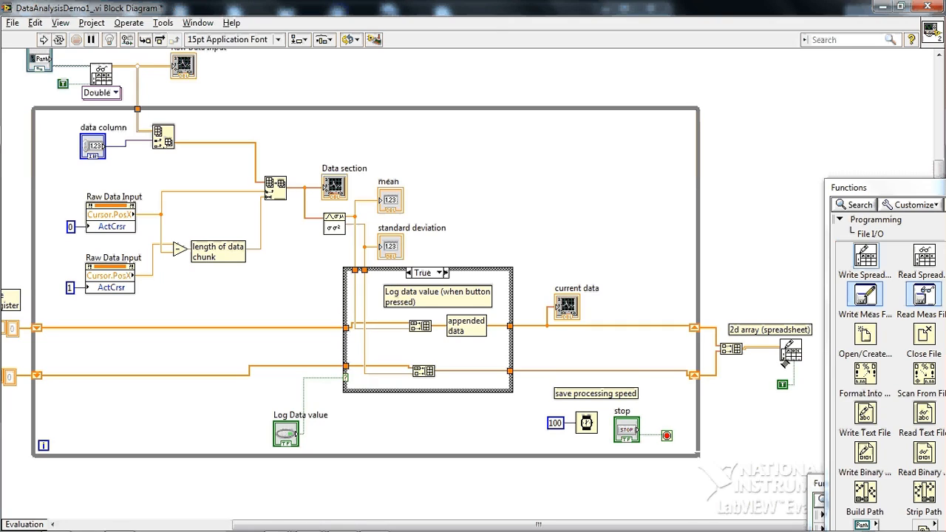
mouse_move(789, 358)
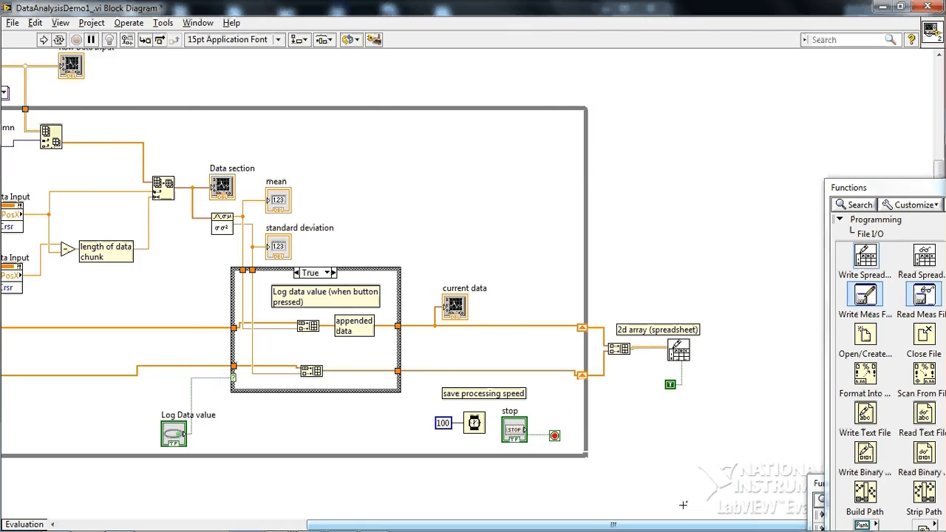
left_click_drag(680, 347, 673, 340)
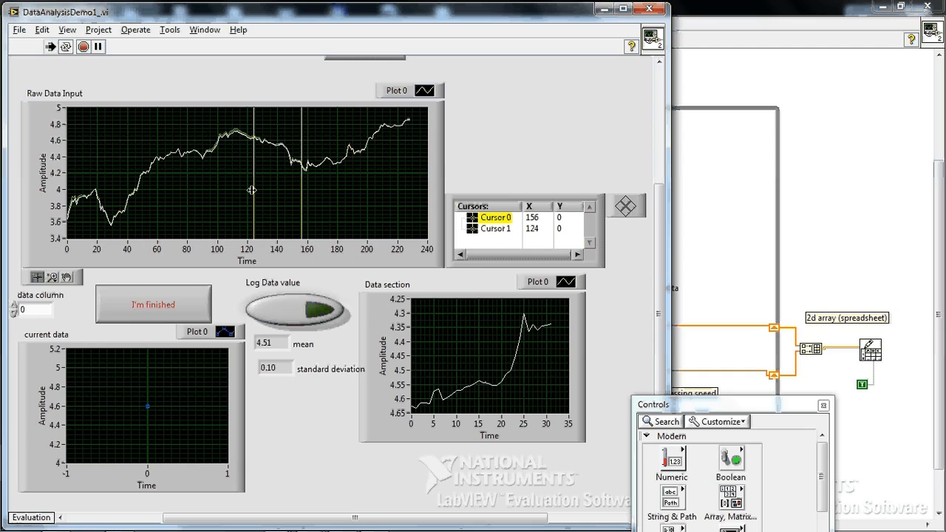
Log a cursor-chosen data section and end the run with I'm finished
left_click_drag(253, 190, 322, 204)
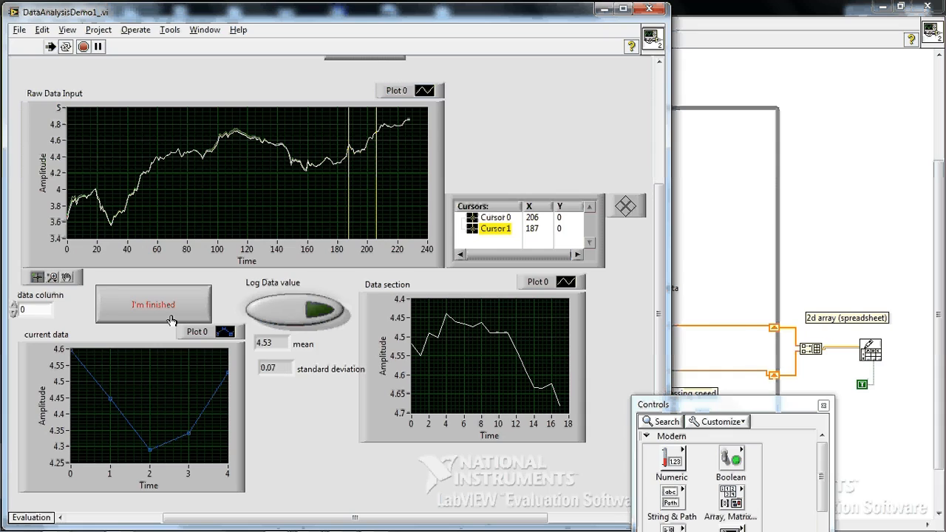
left_click(153, 304)
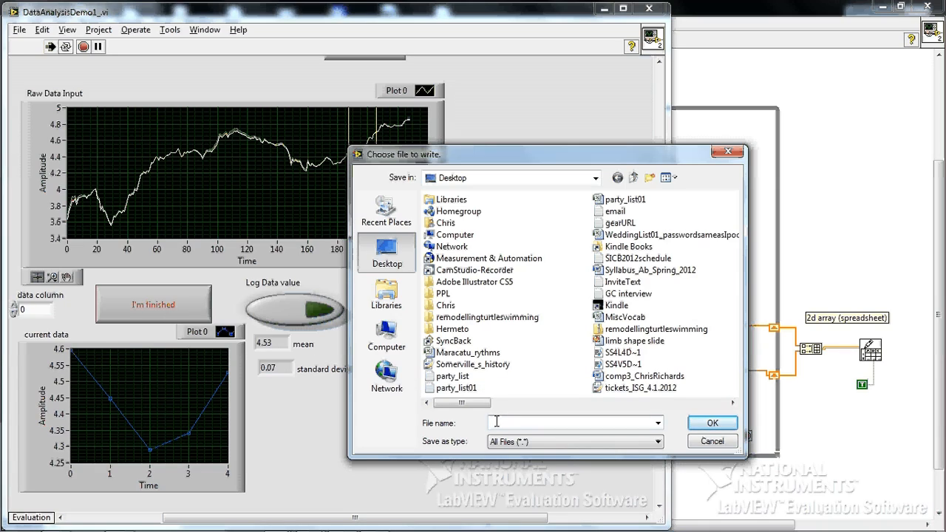
Name the output file data_output.txt on the Desktop
type("data_output.")
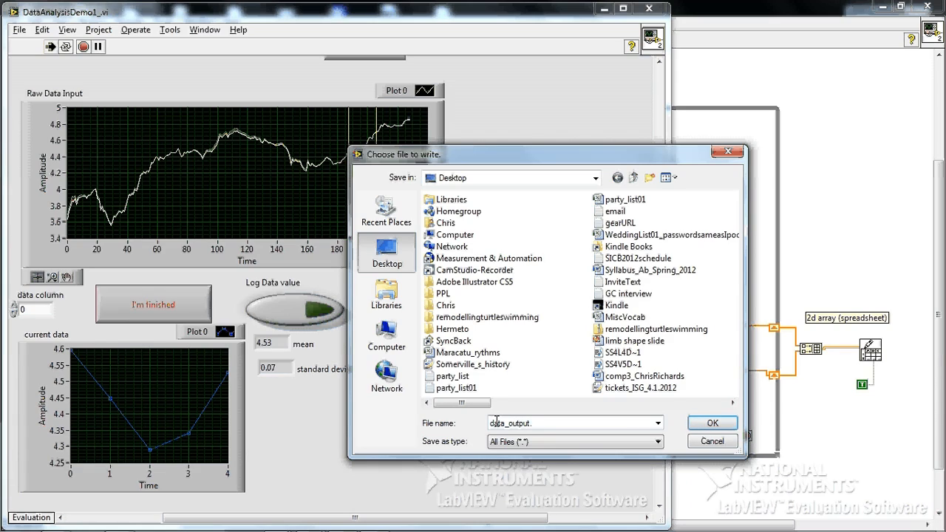
type("tx")
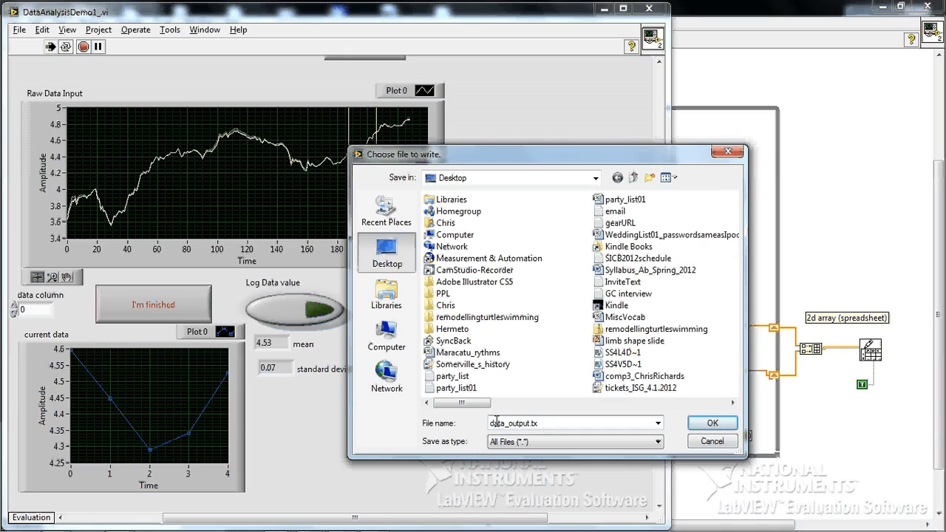